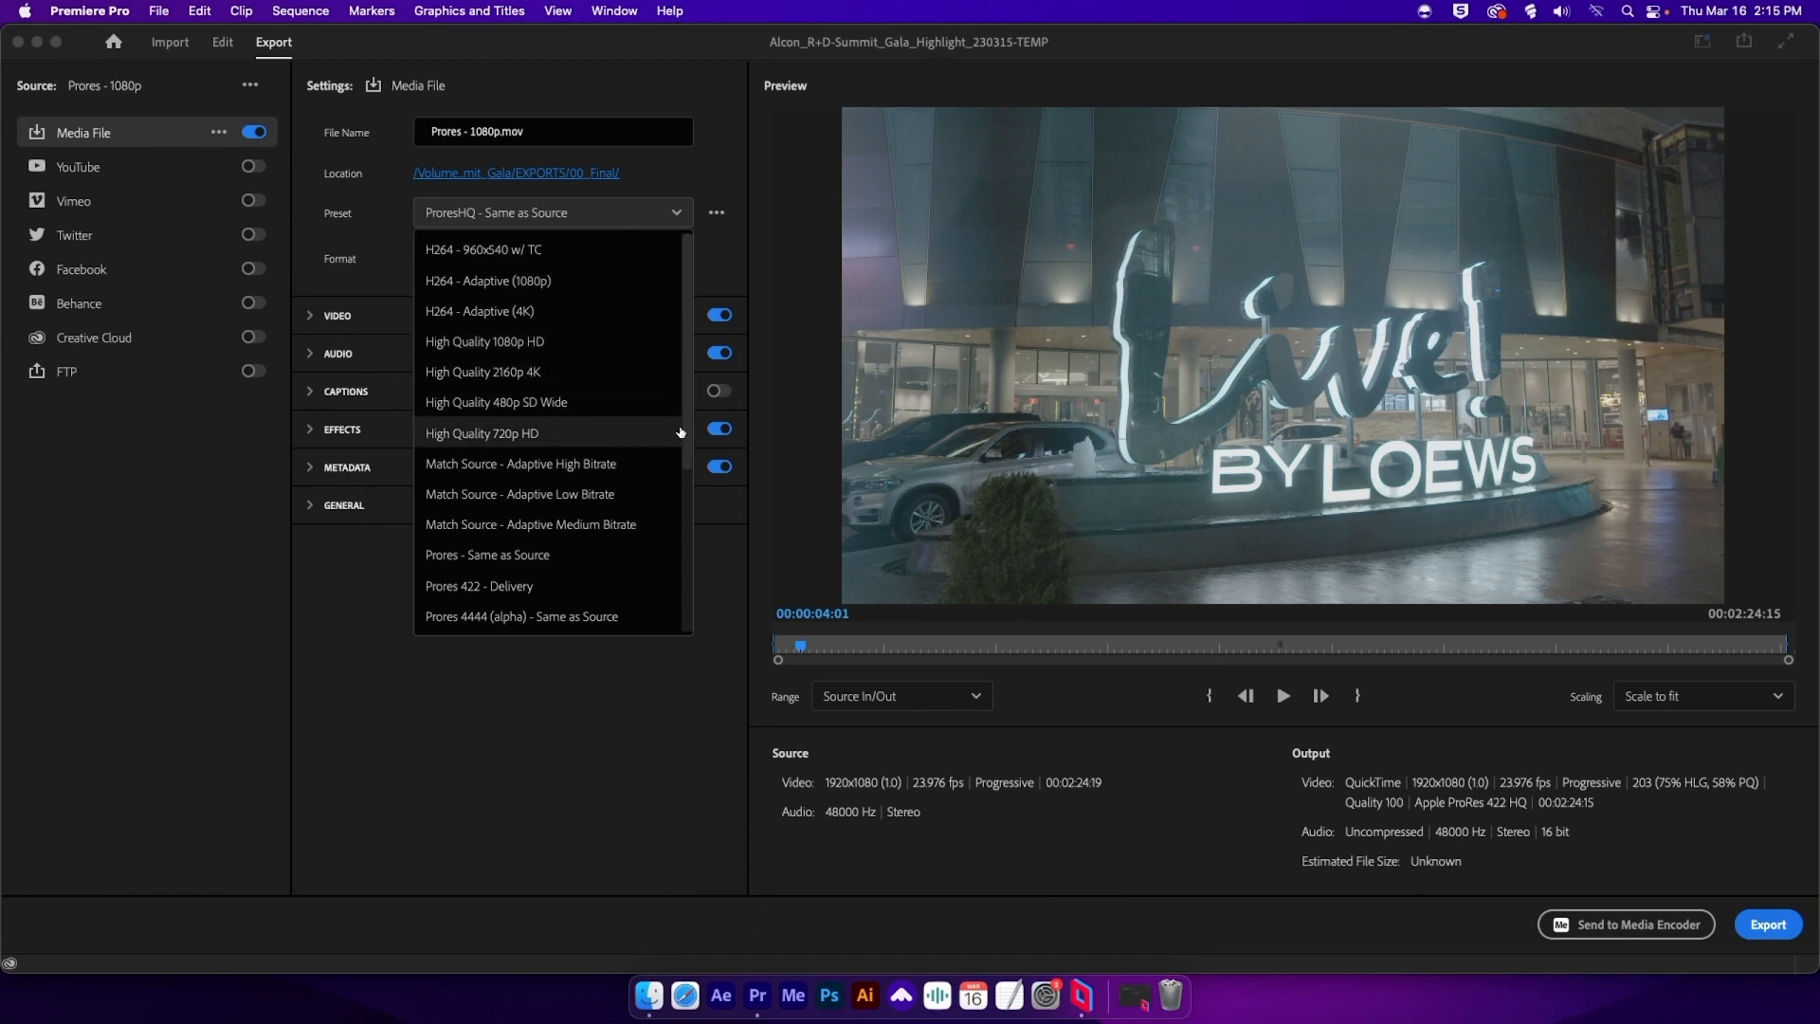
Step: Review the system presets in Premiere Pro's export preset manager, then close it unchanged
scroll(down, 3)
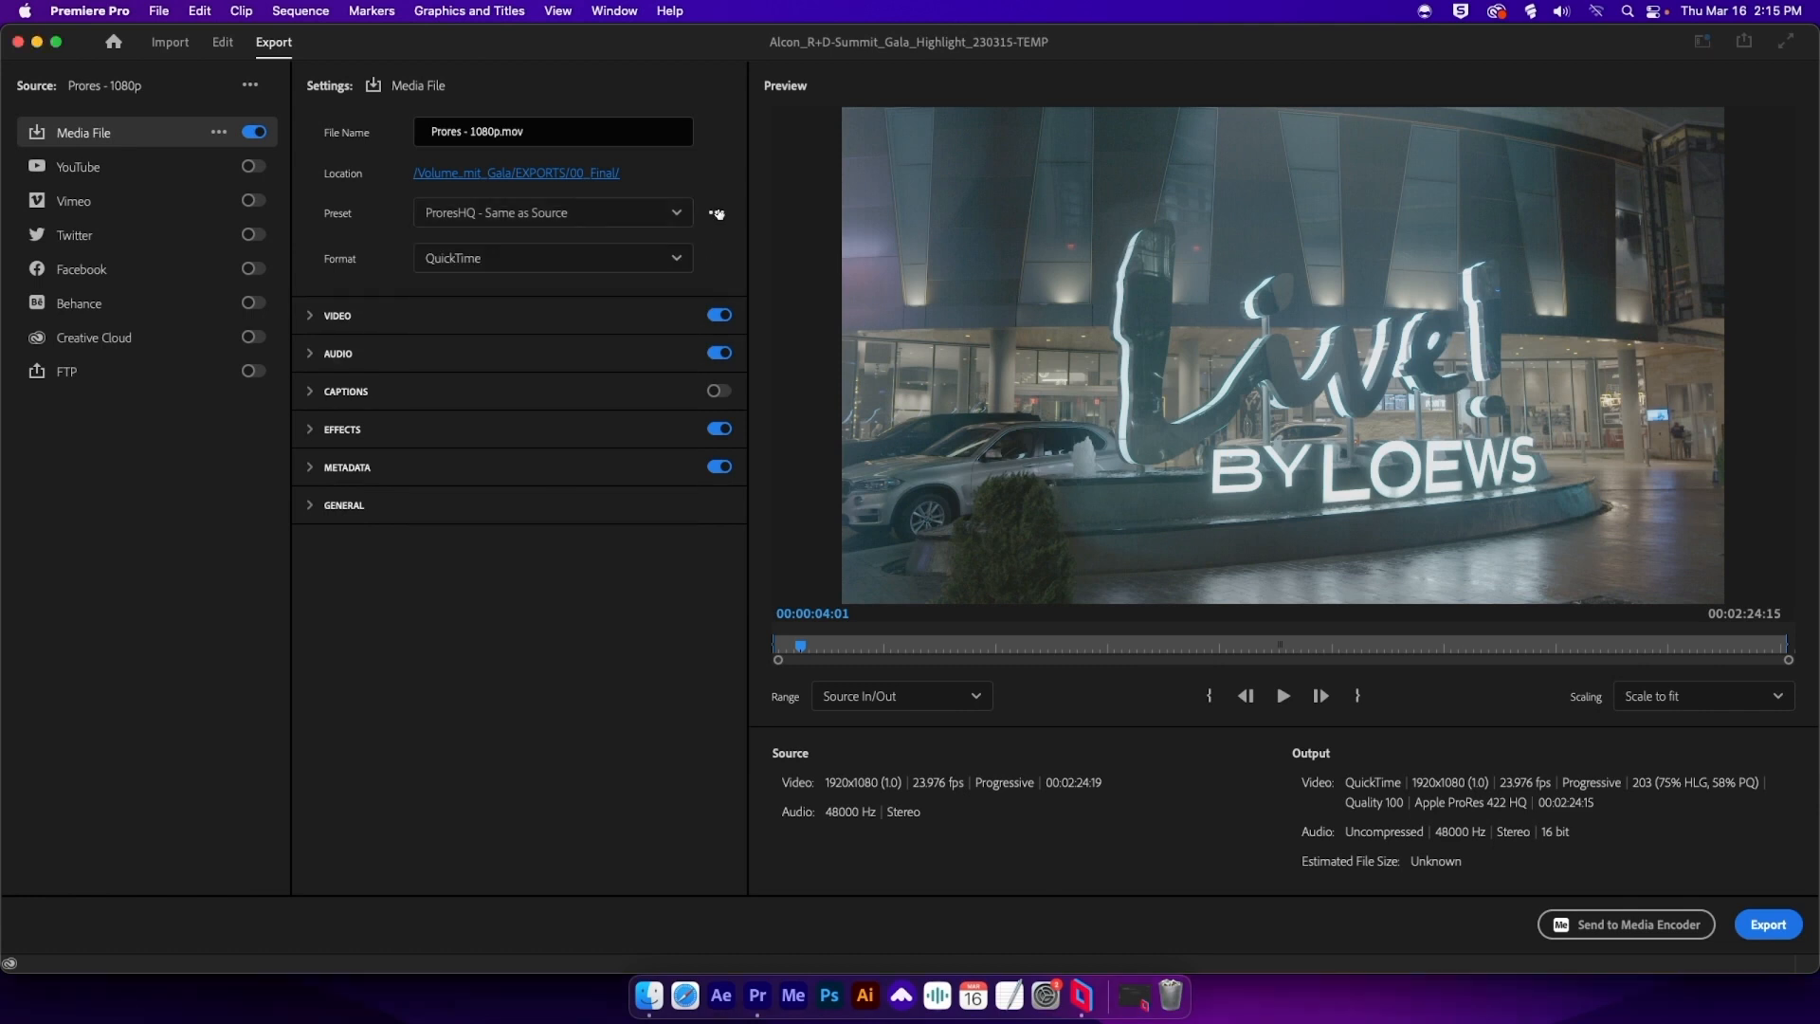
click(717, 215)
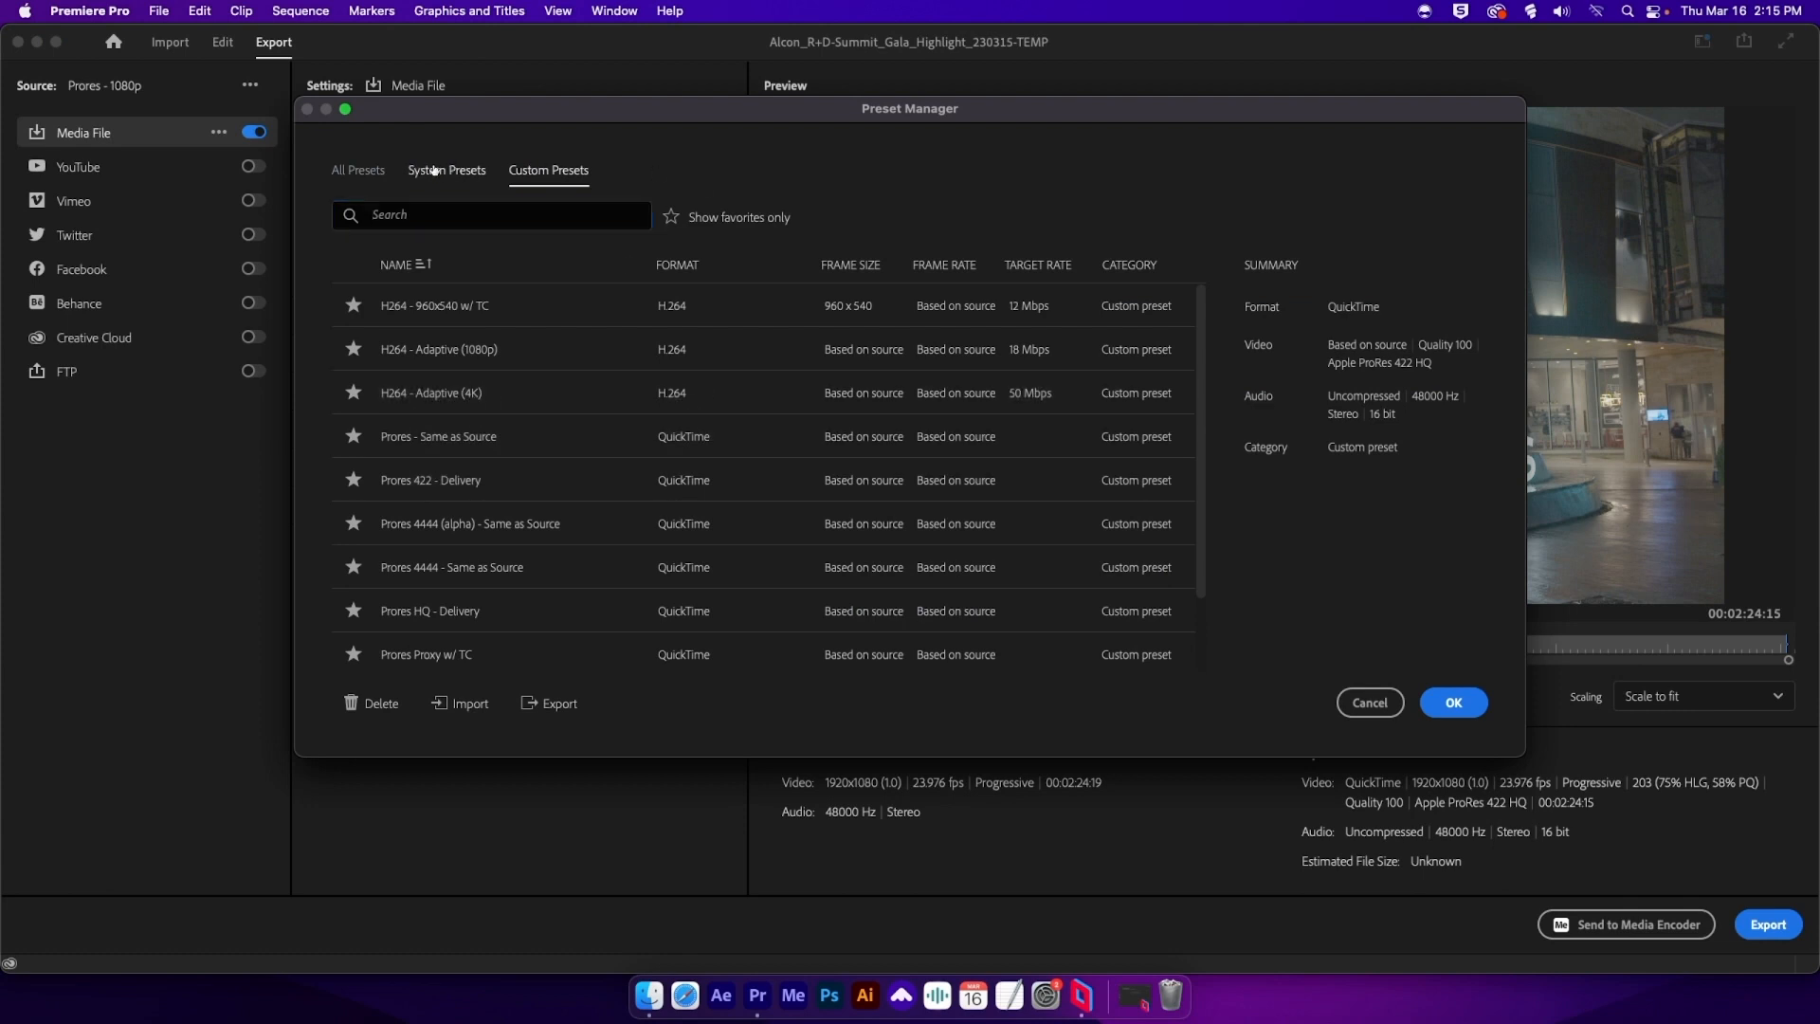
click(445, 170)
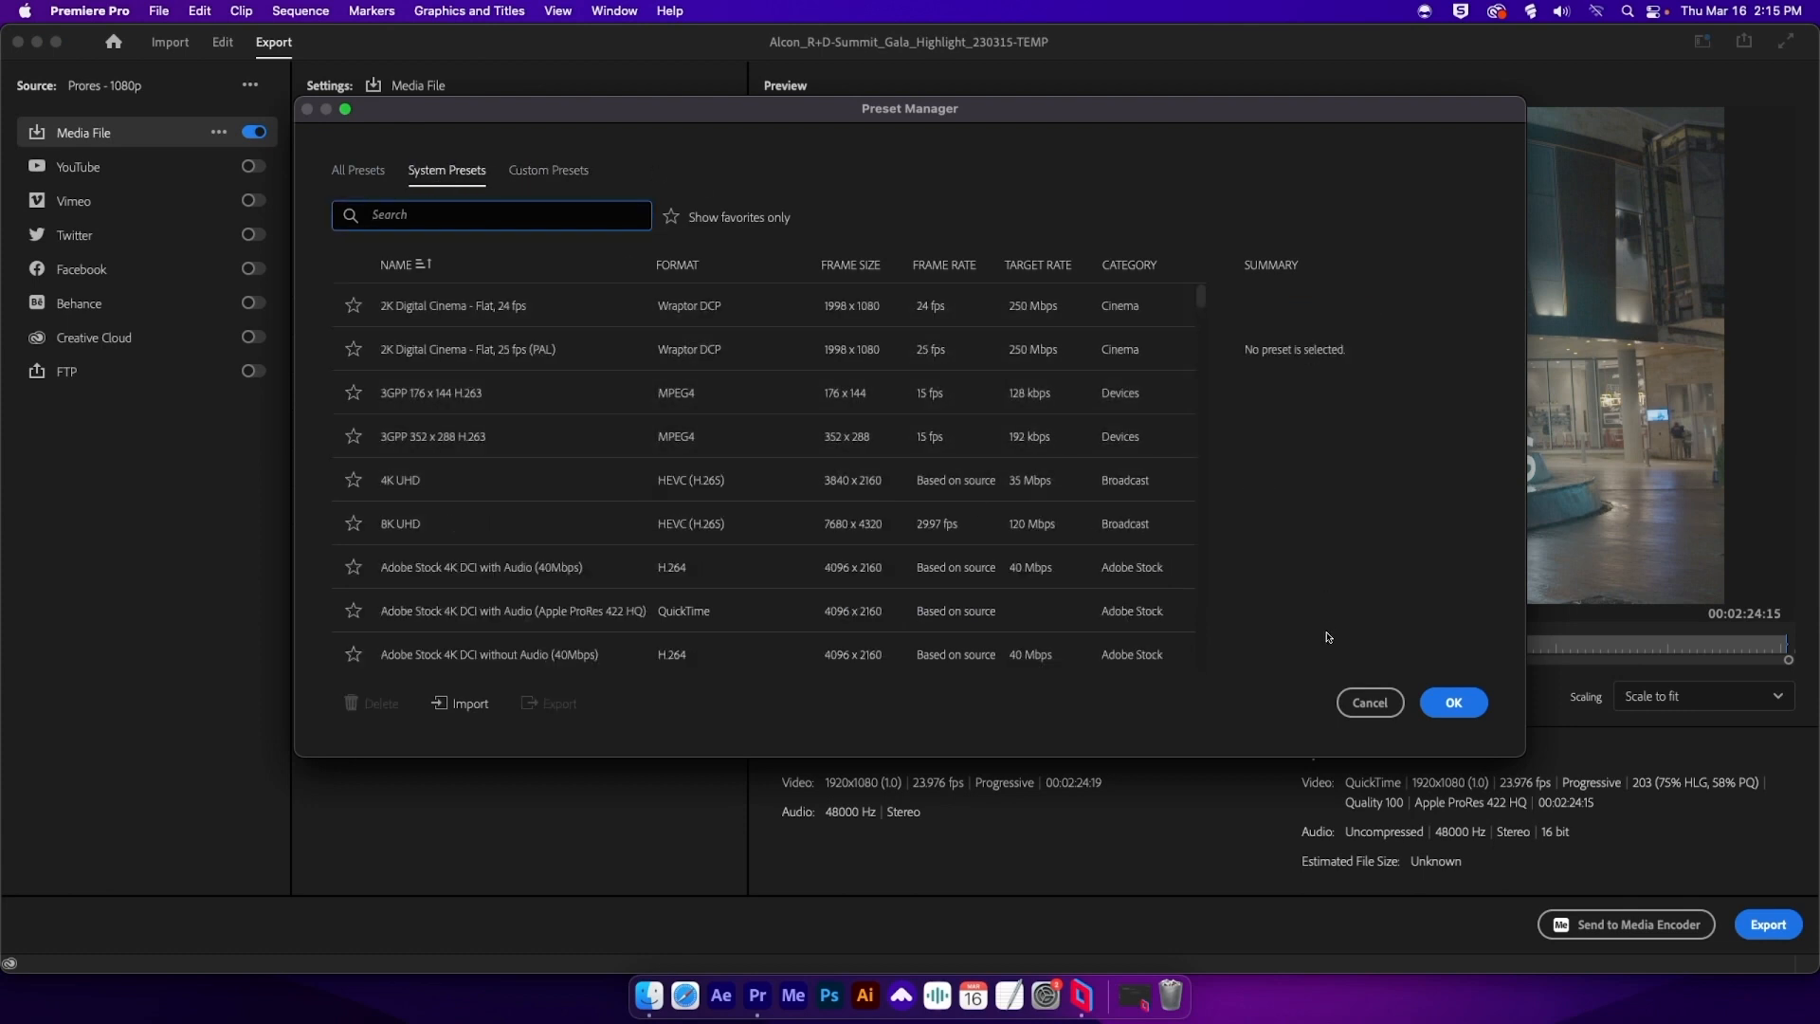
click(1369, 702)
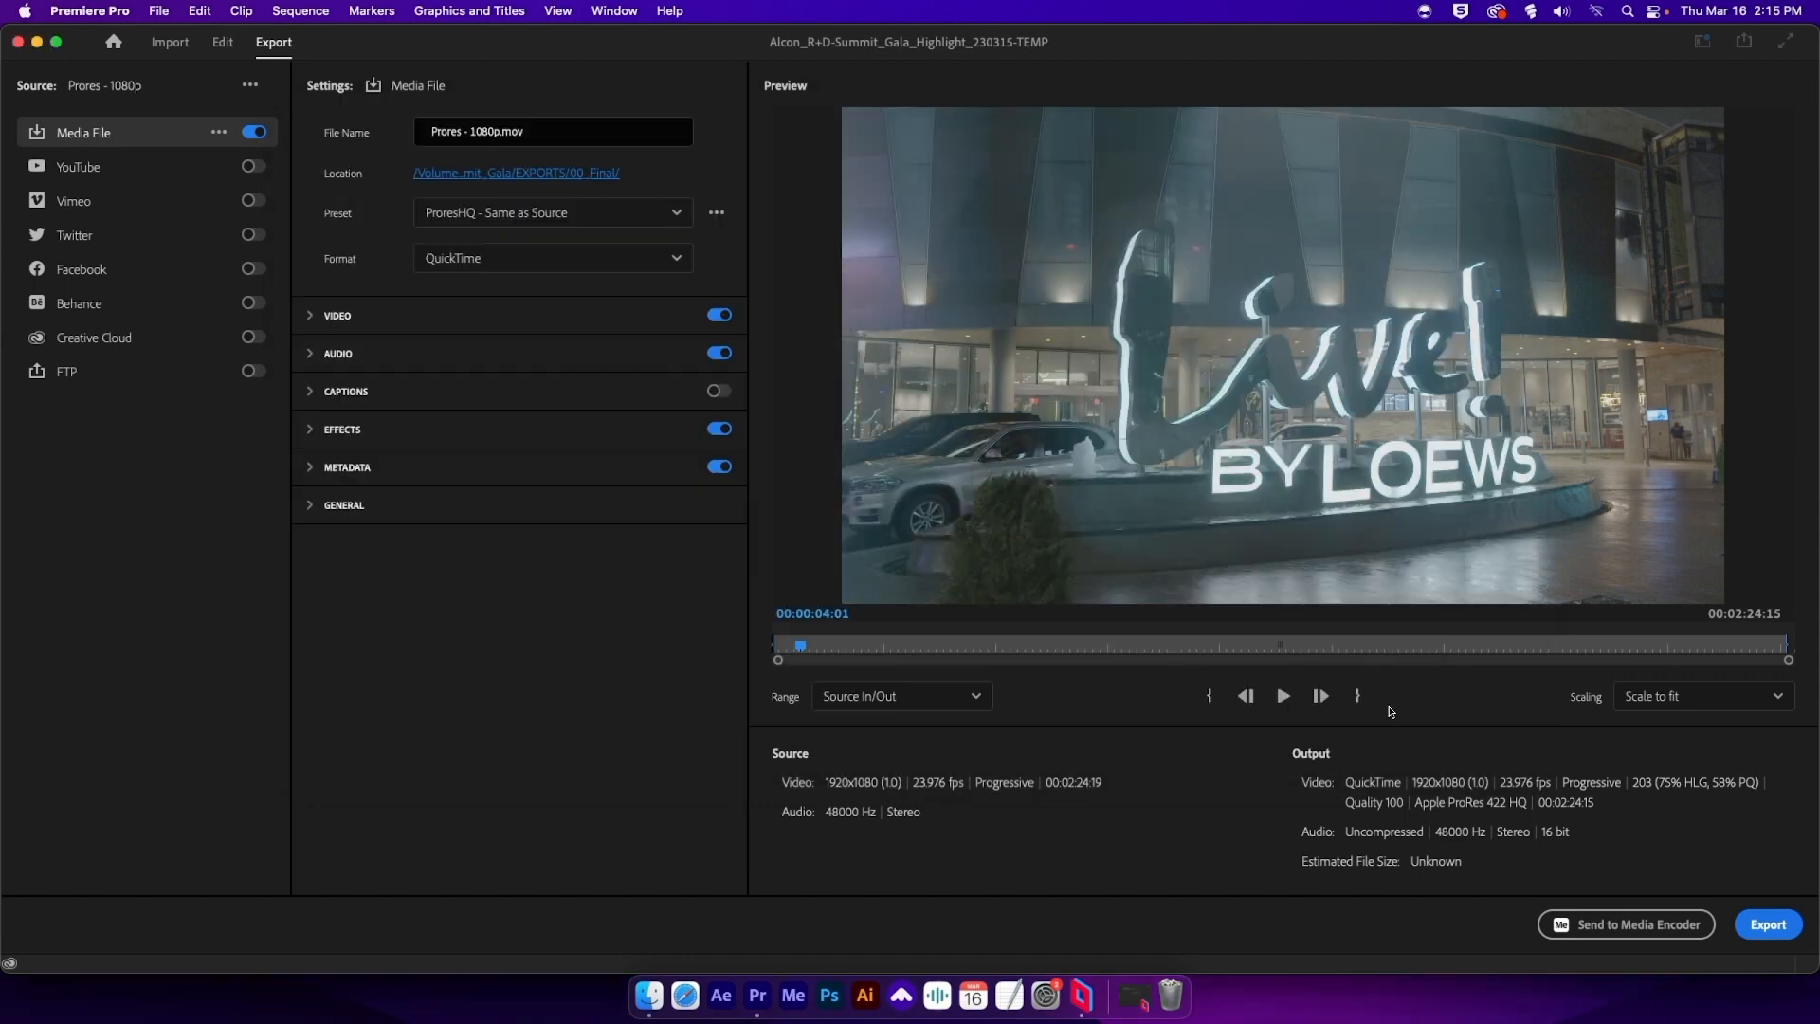
Step: Show the package contents of Adobe Premiere Pro 2023 from Macintosh HD > Applications
click(89, 11)
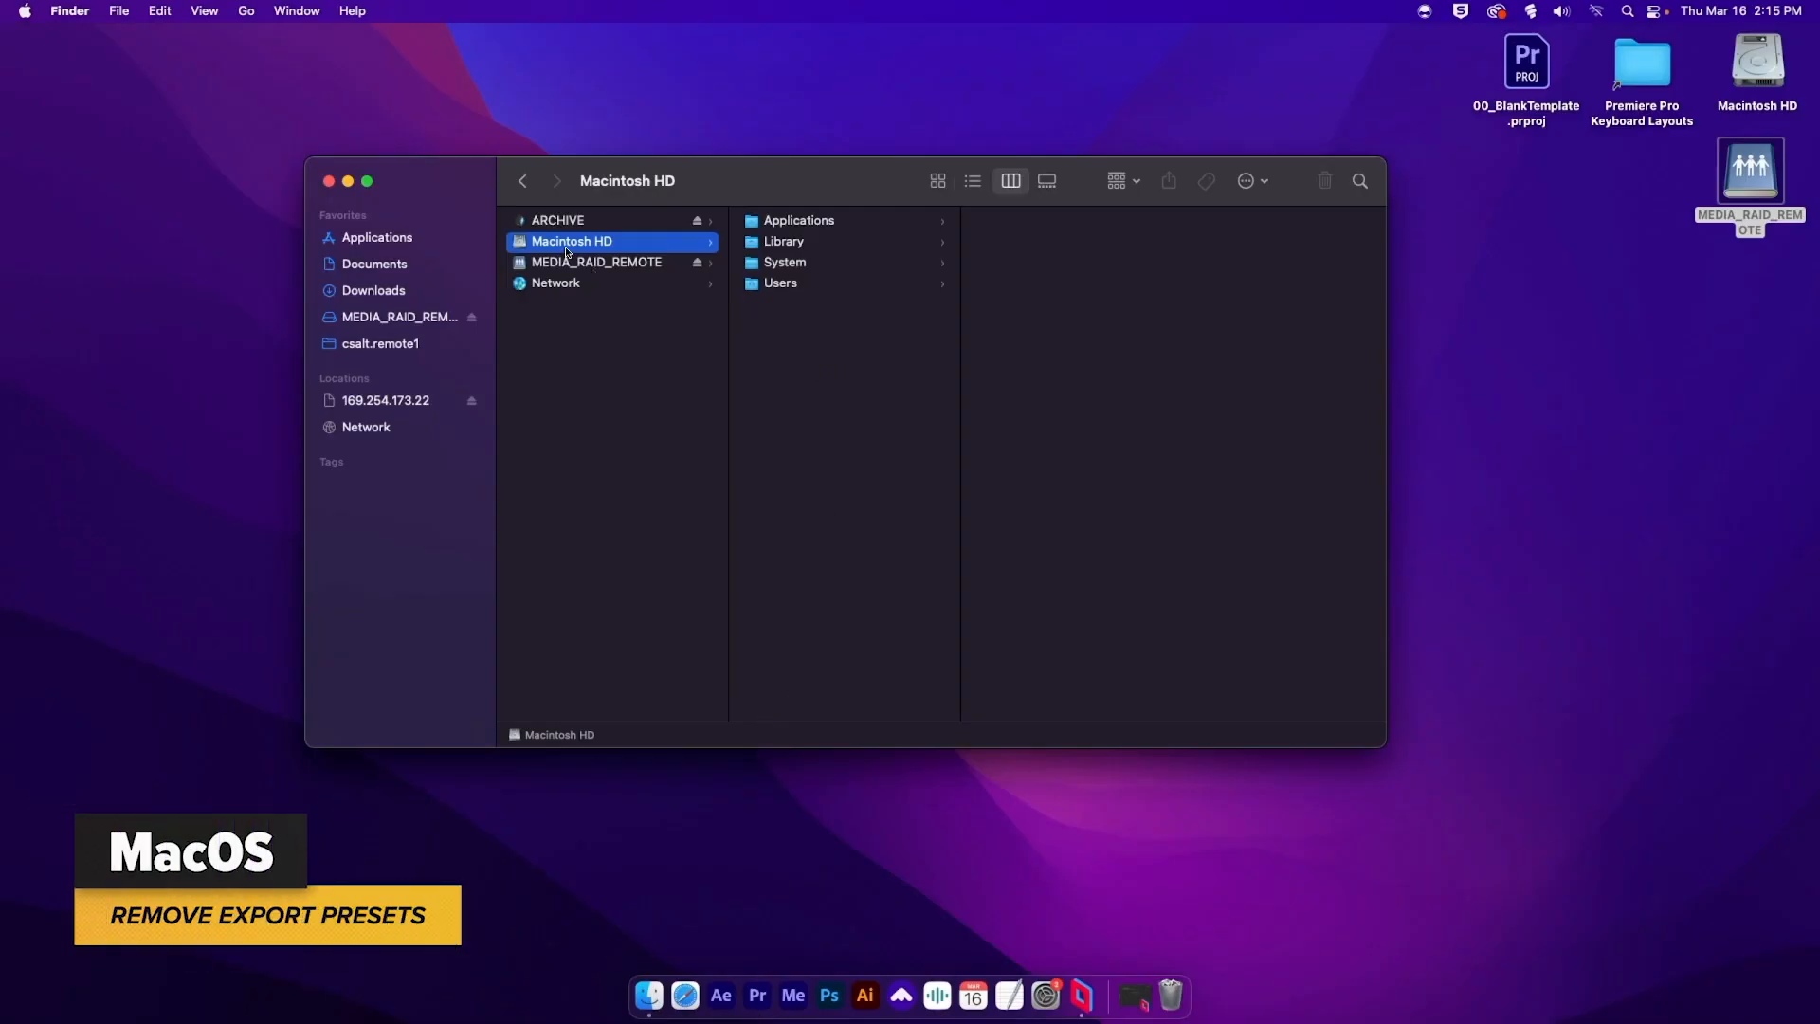
mouse_move(821, 228)
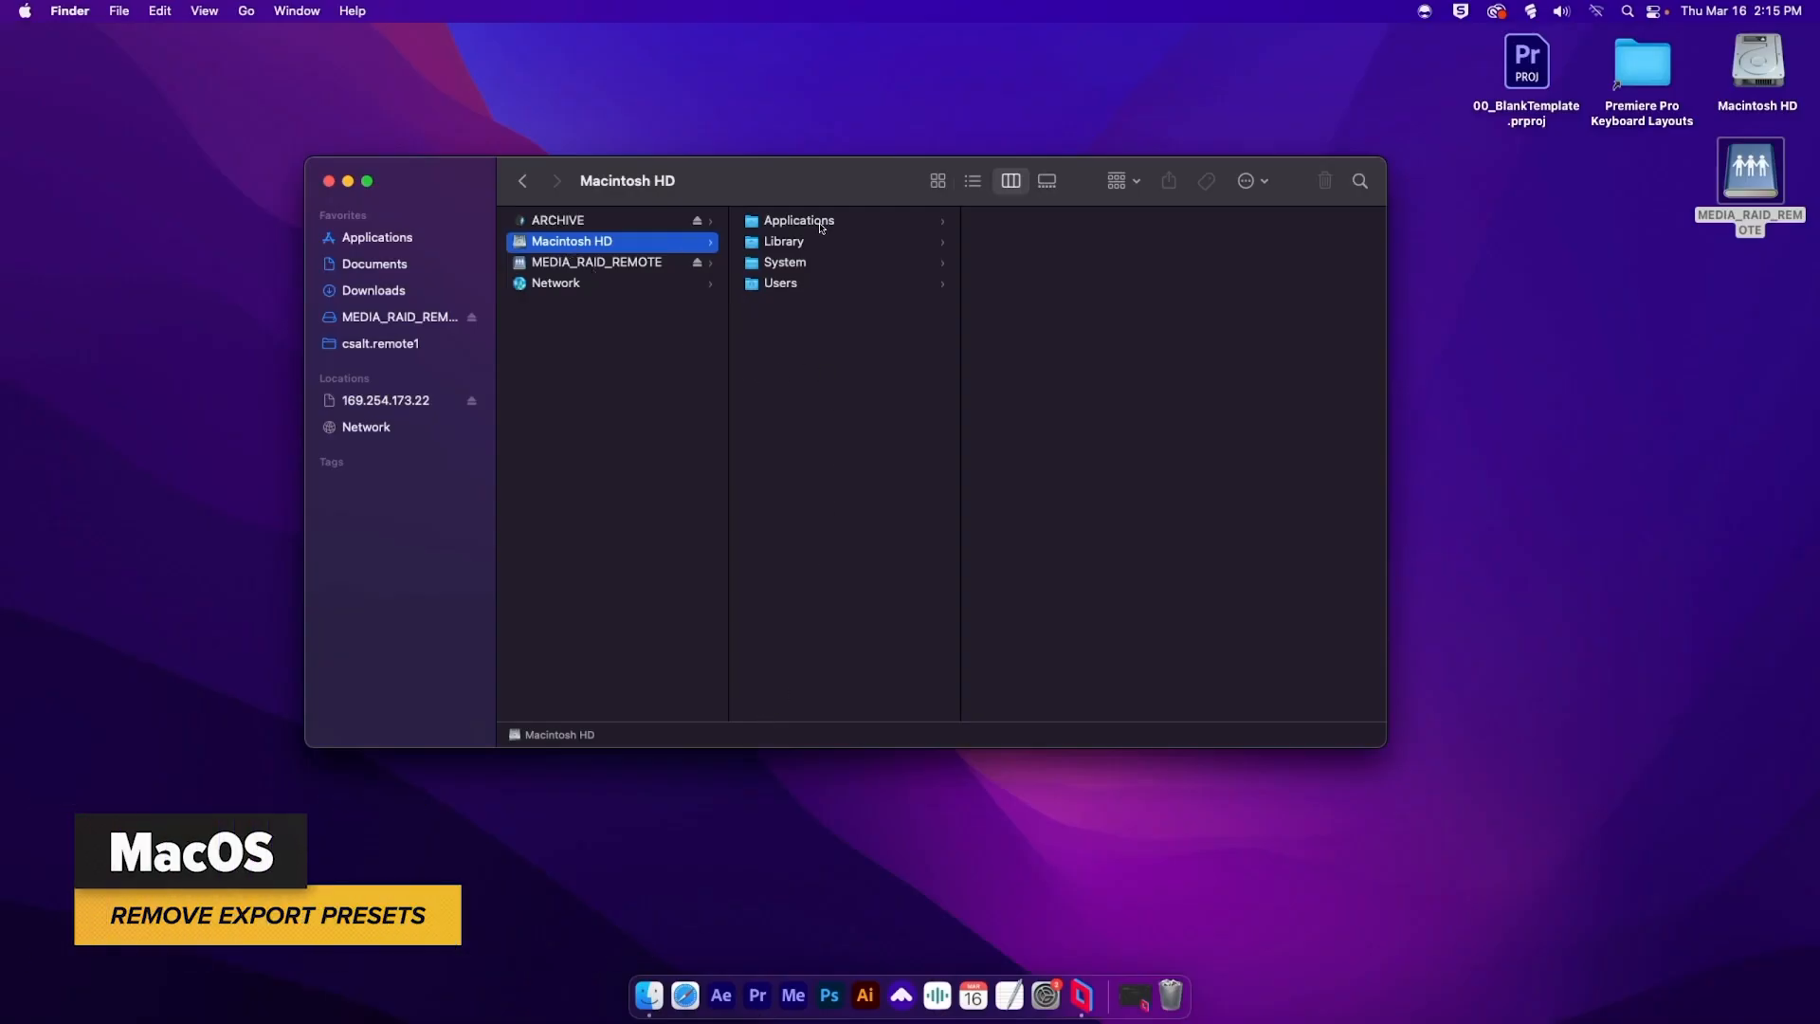
click(798, 220)
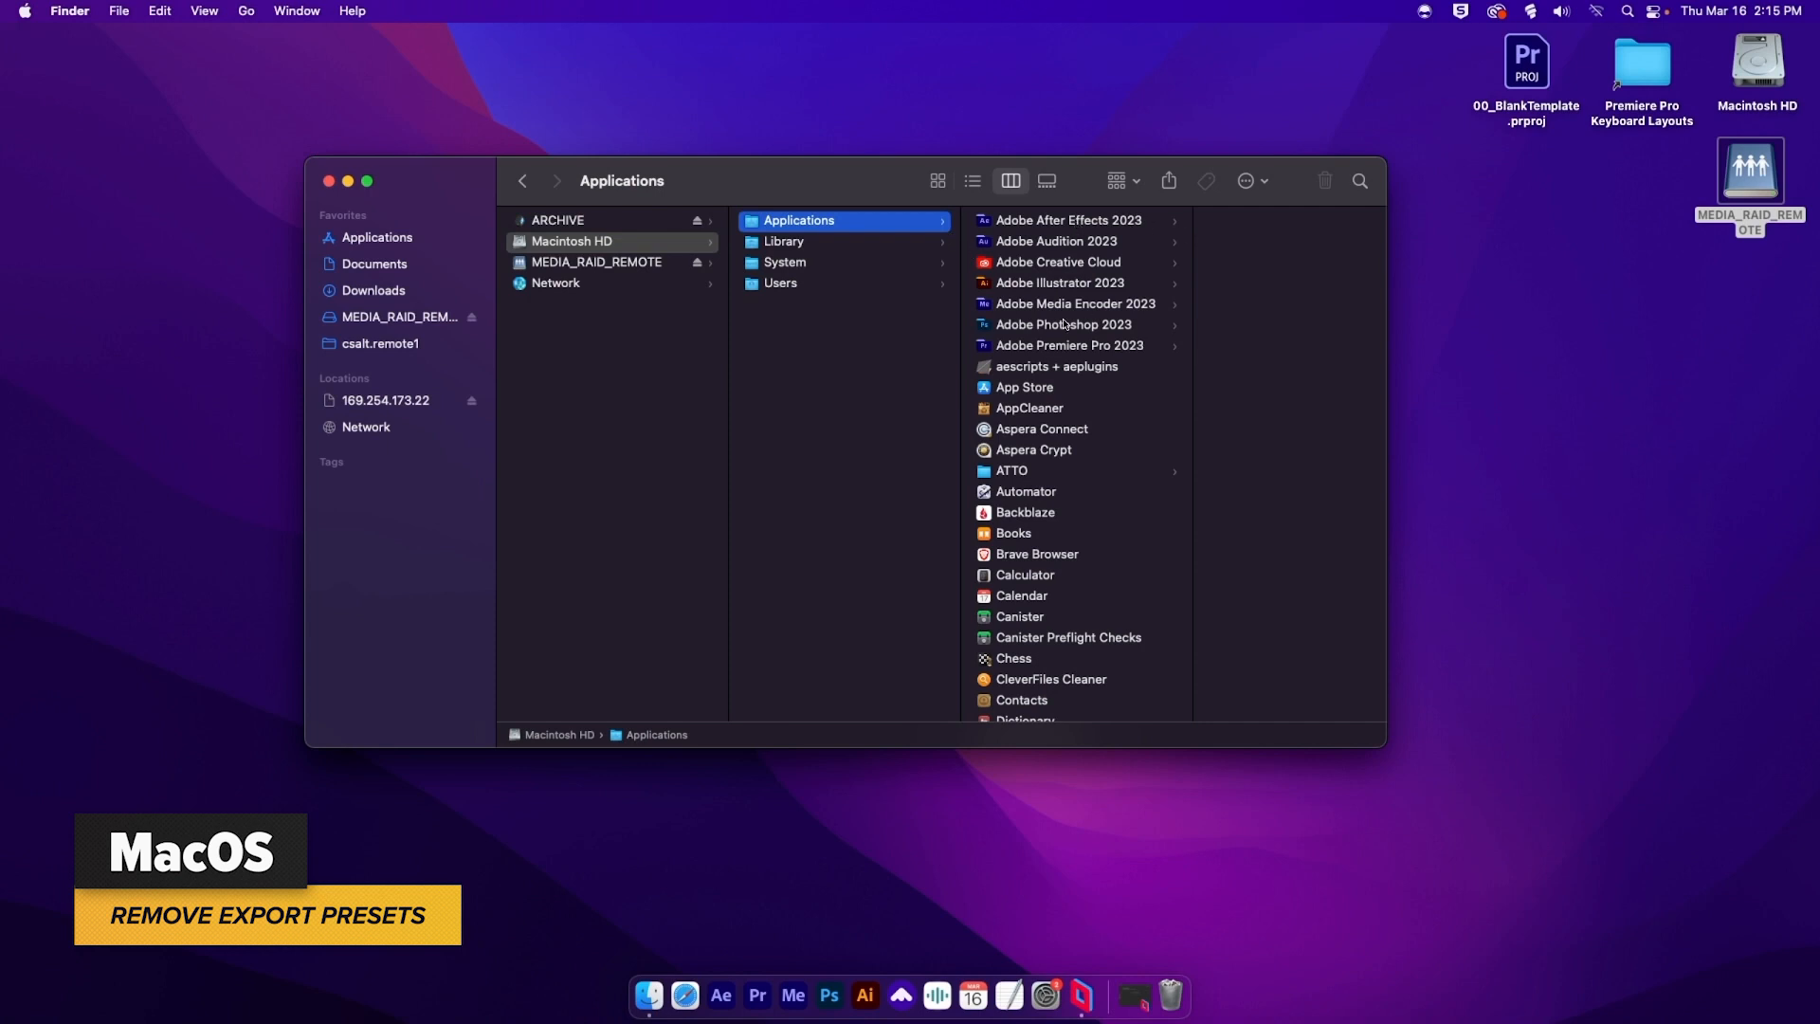
click(1066, 345)
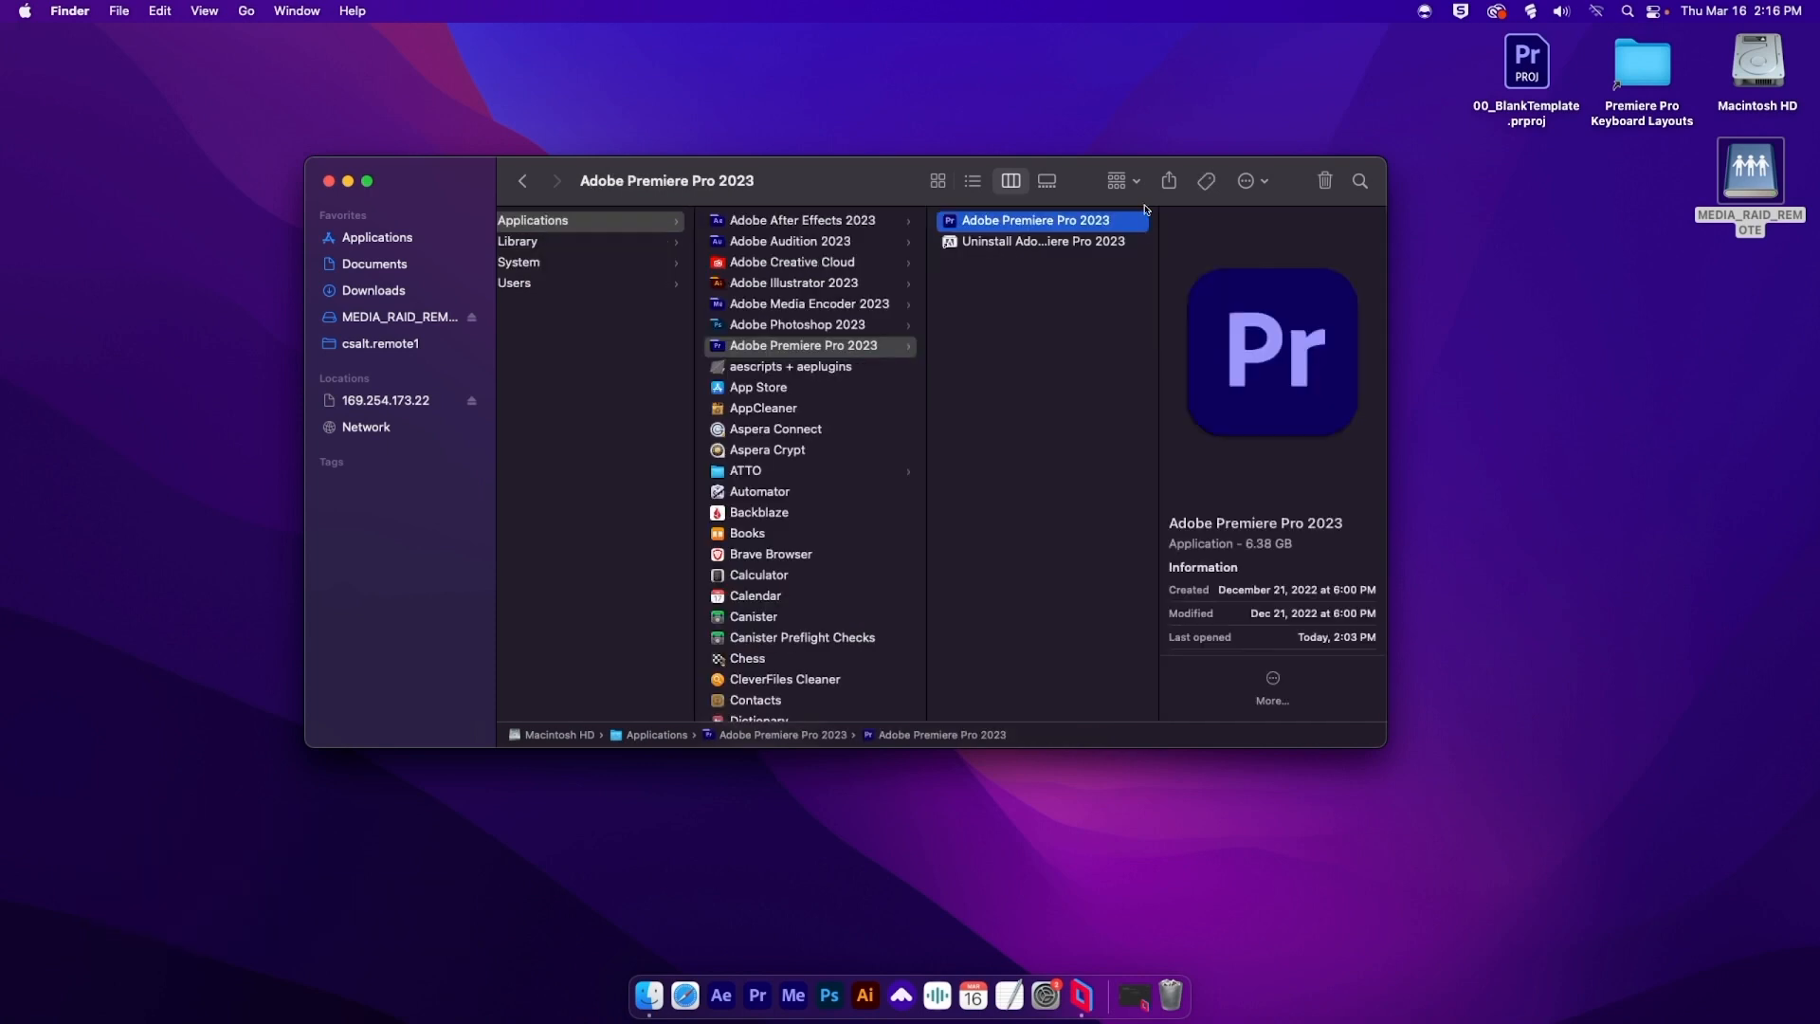
right_click(1033, 219)
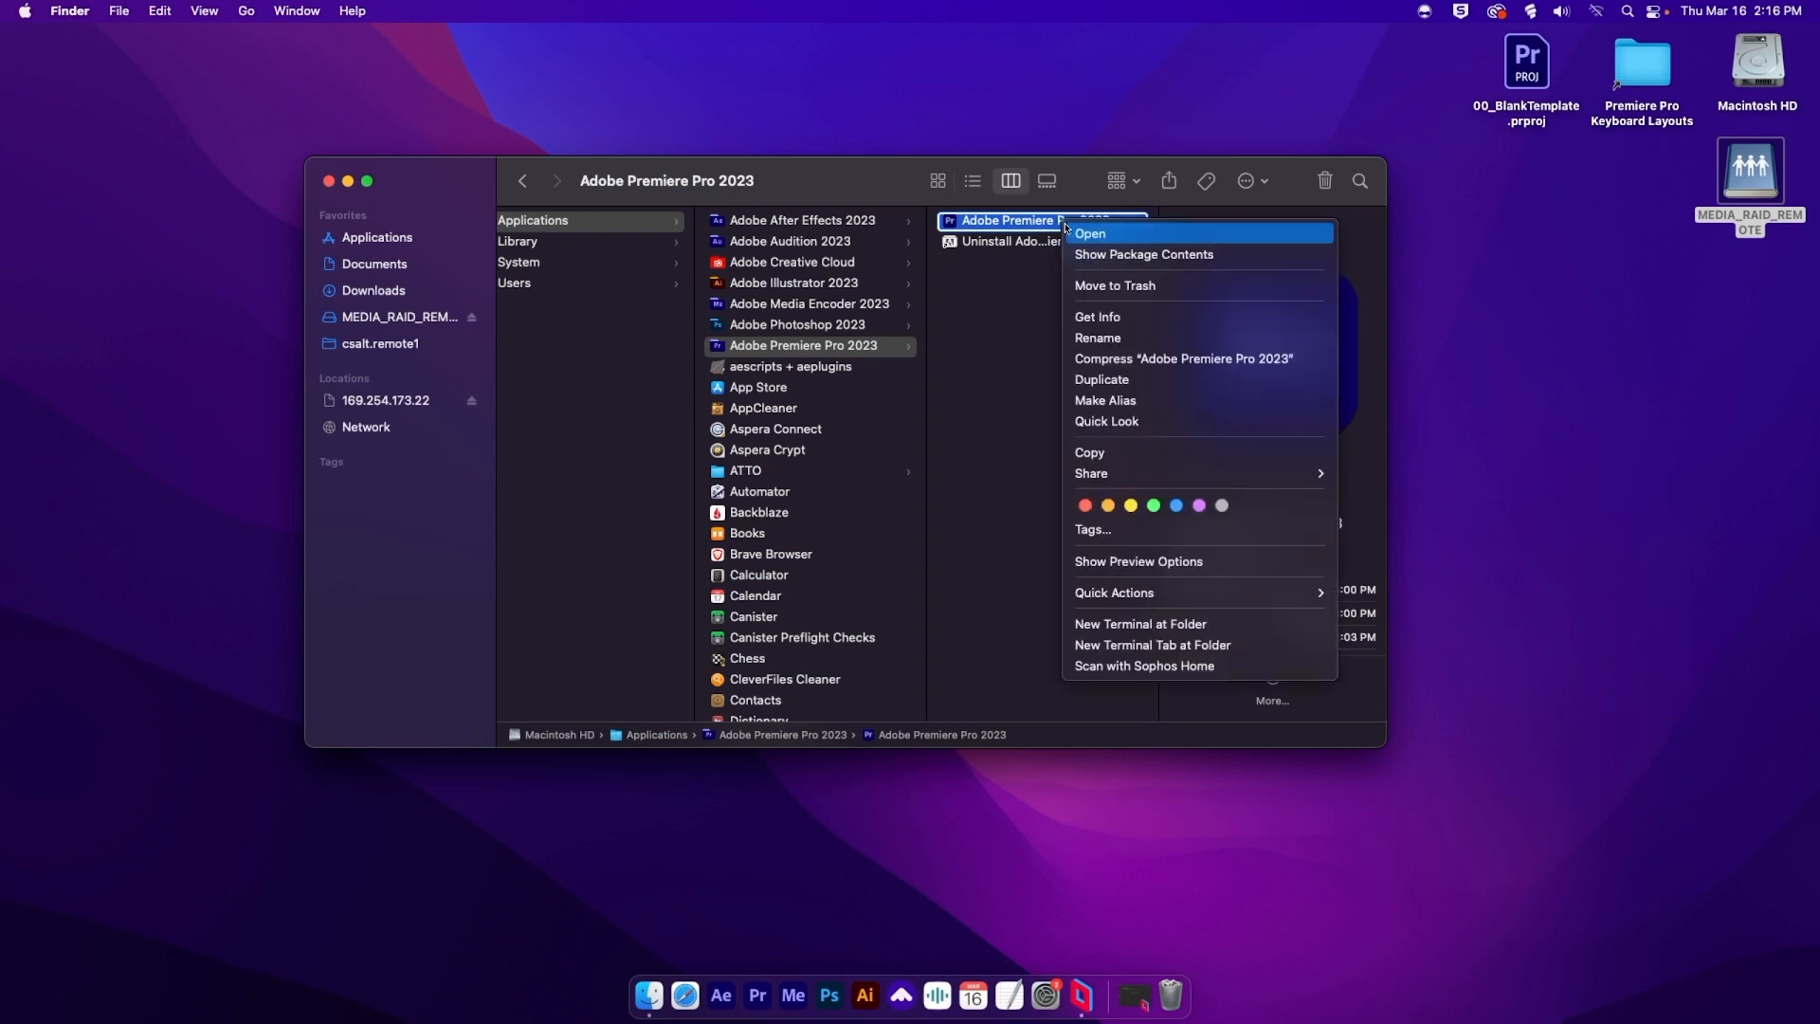
click(1143, 254)
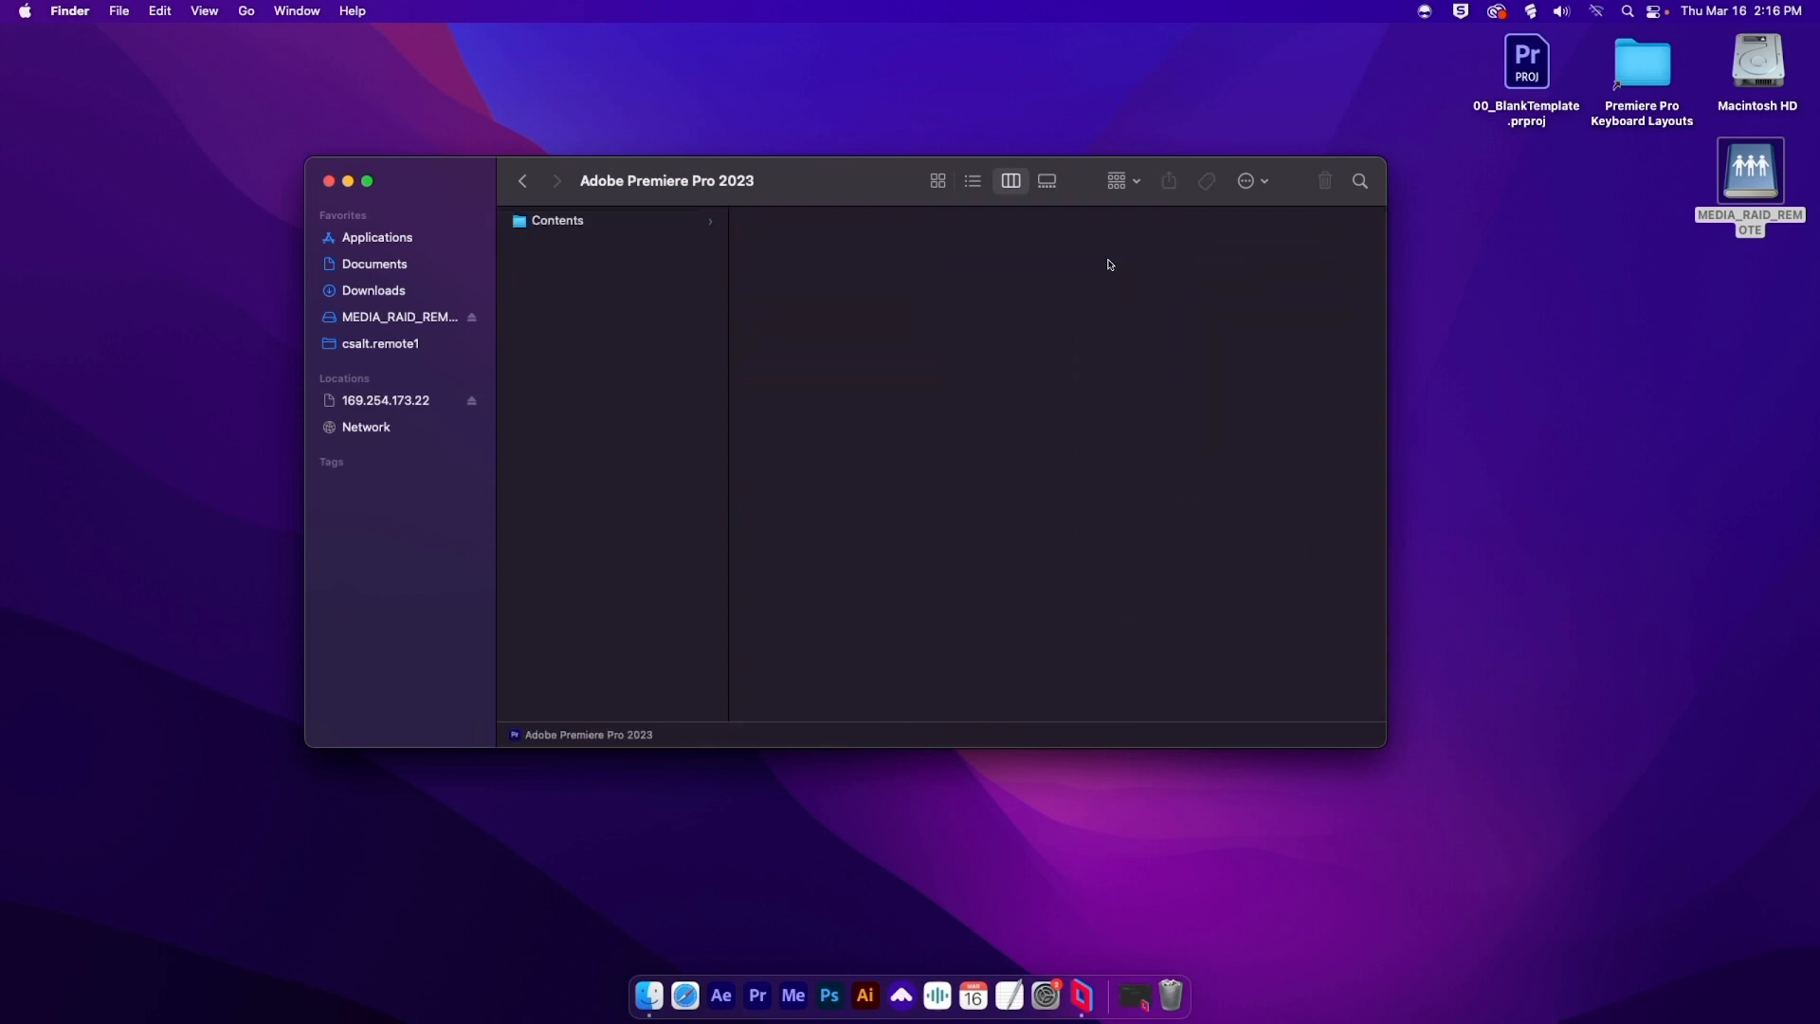
Step: Browse Contents > MediaIO > systempresets and view the 4D584620_504D5846 subfolder's .epr files
click(557, 221)
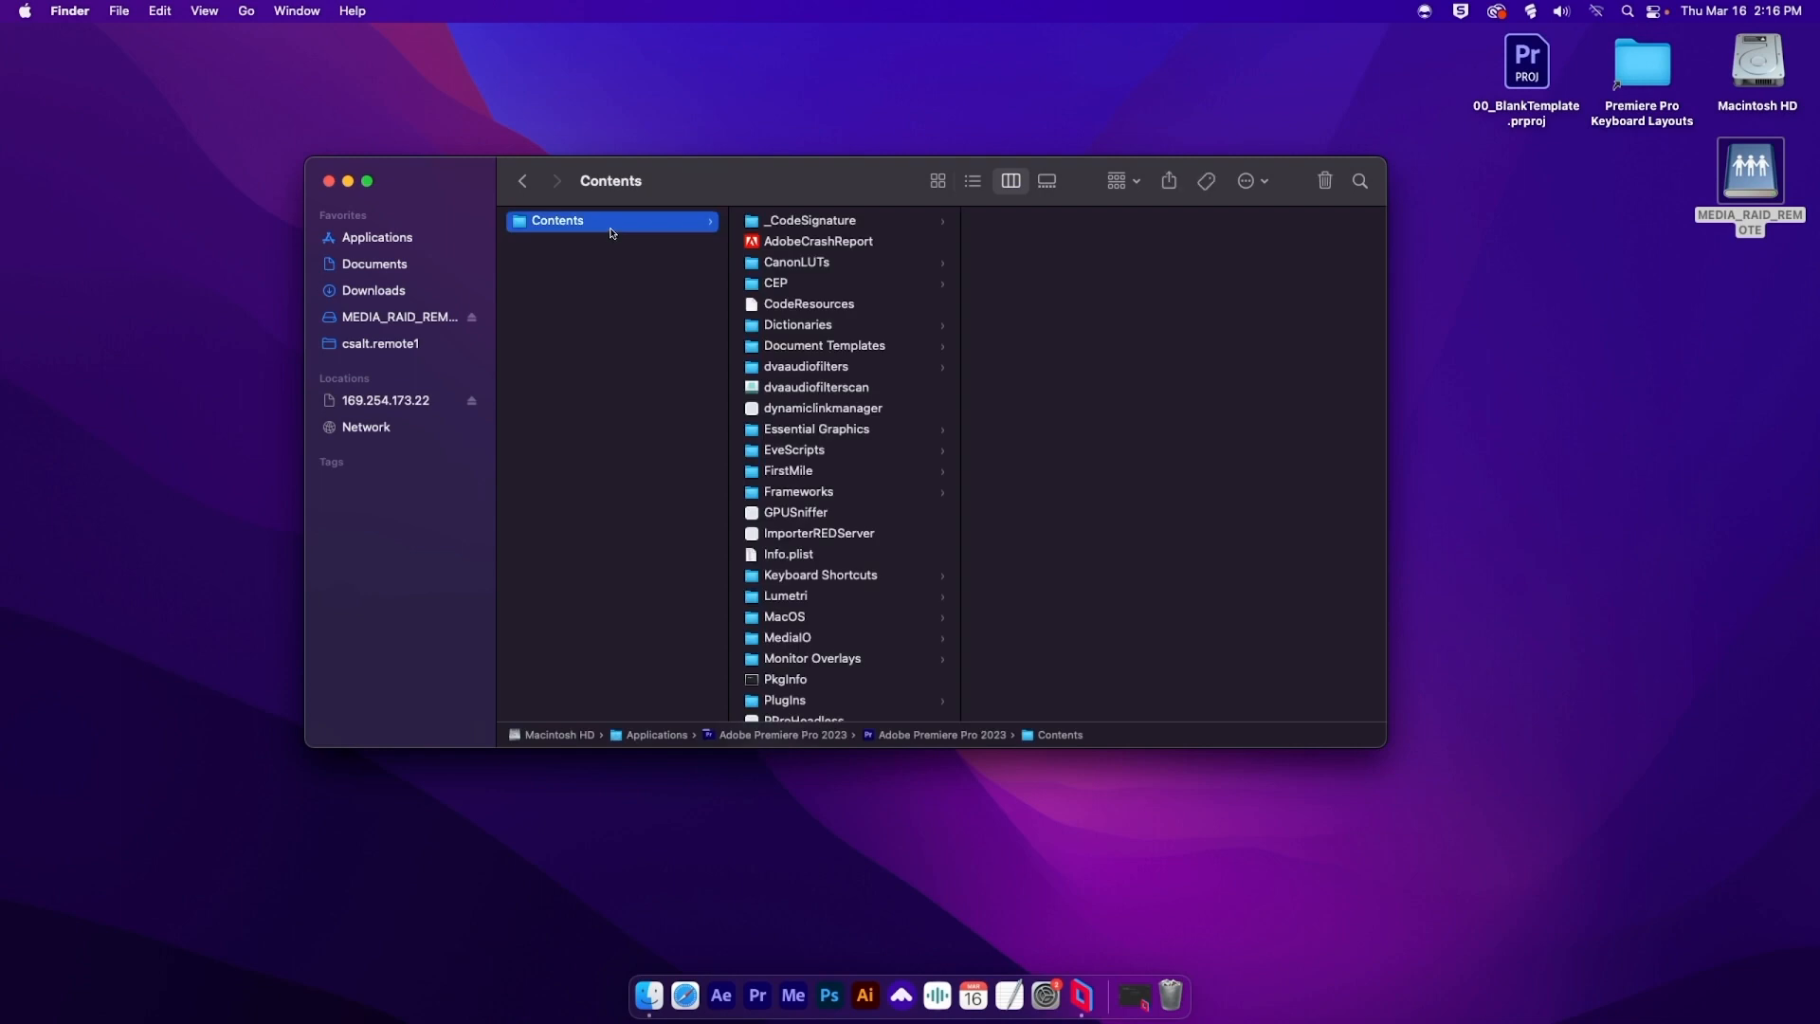
mouse_move(830, 644)
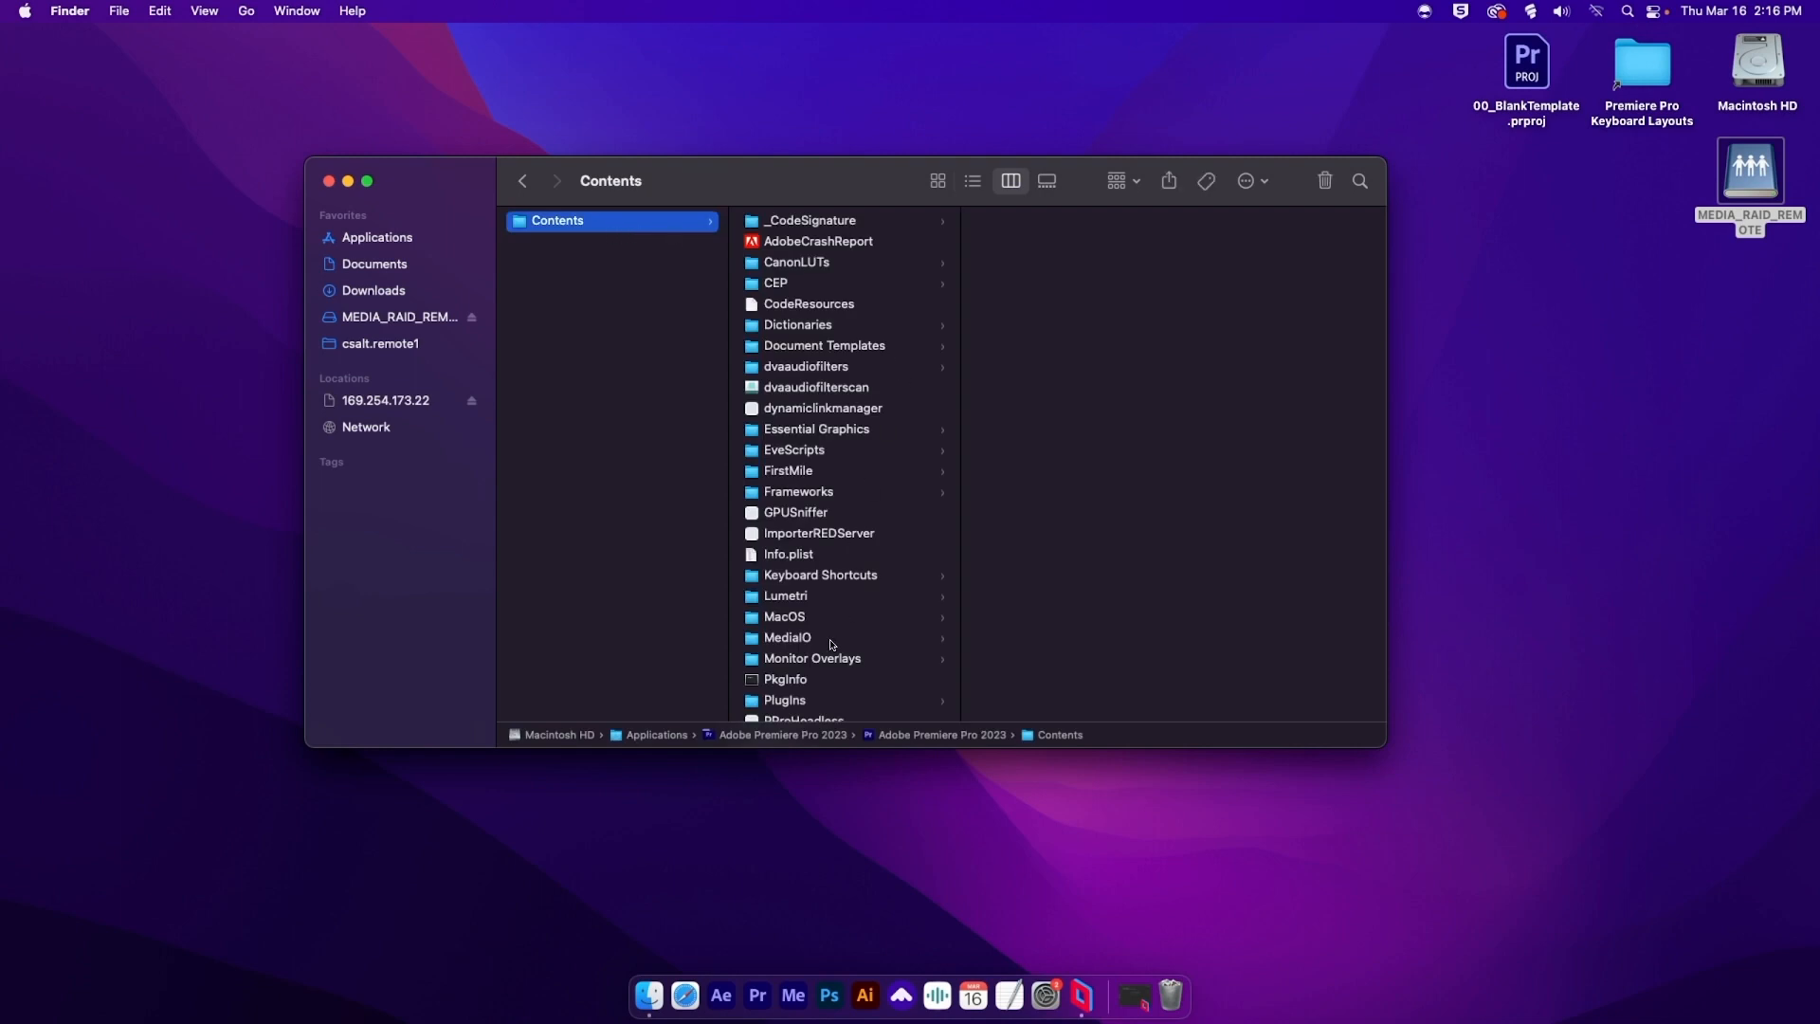
click(786, 637)
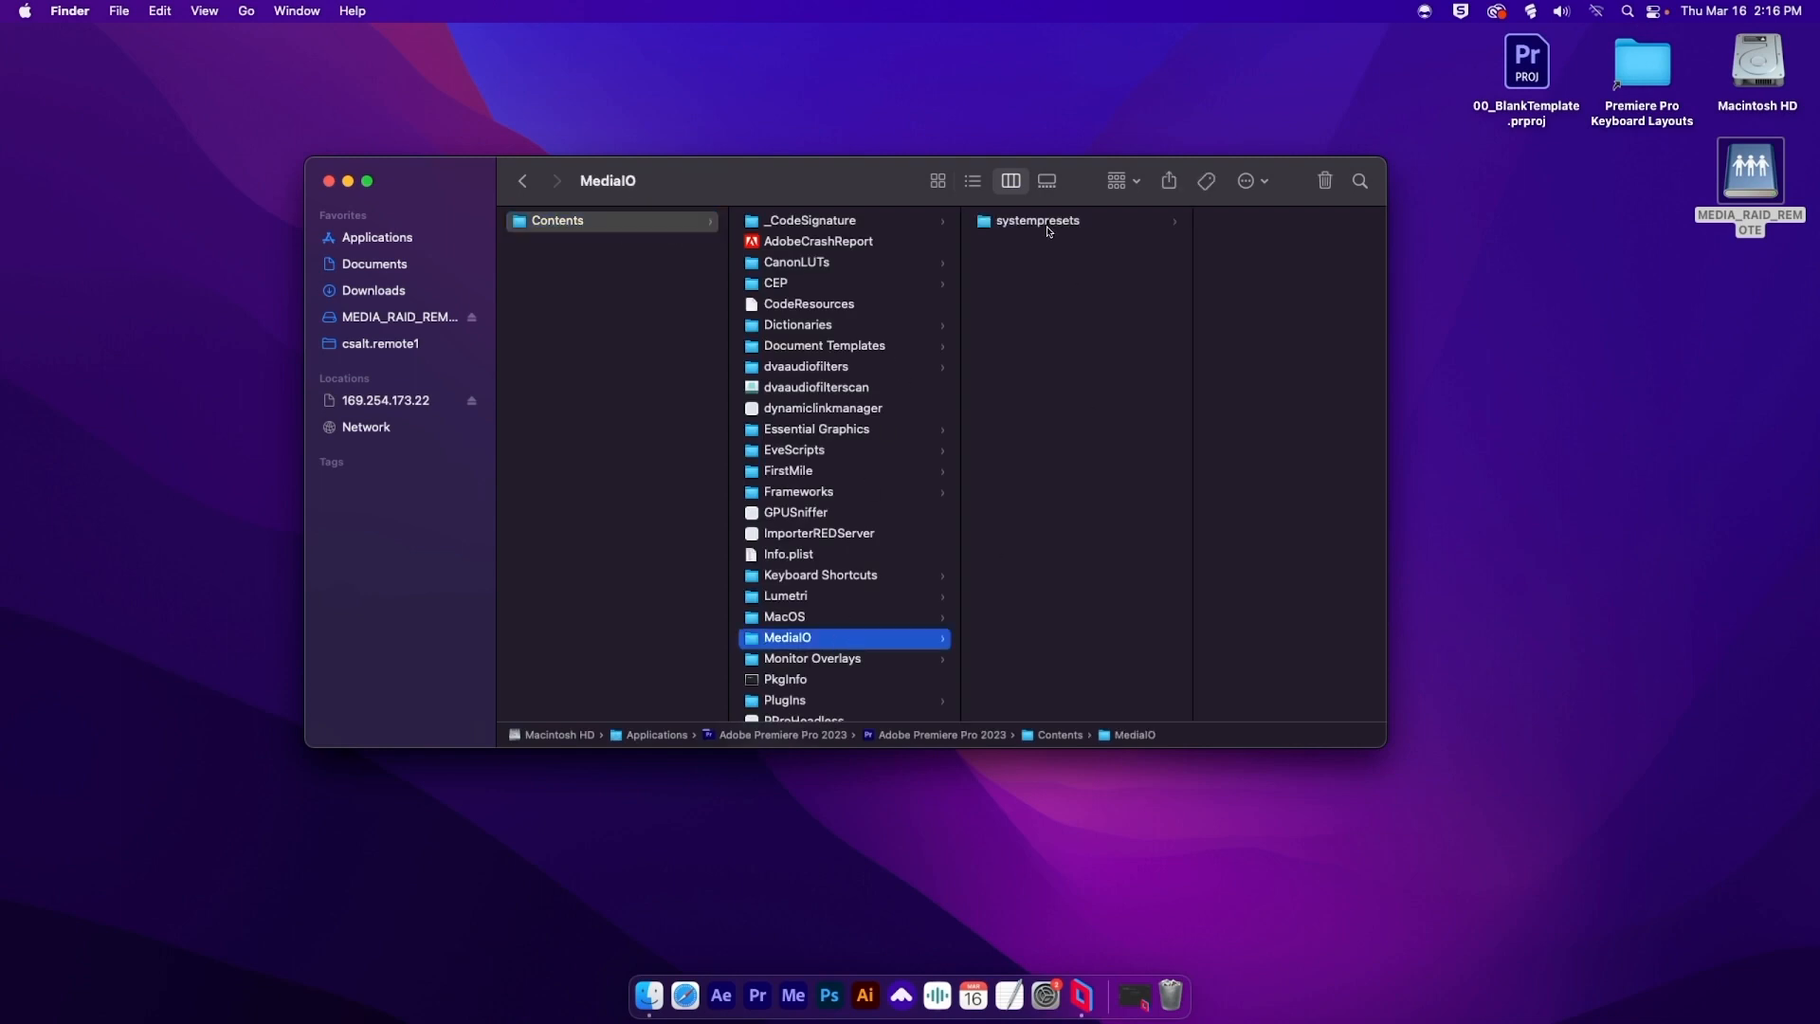
click(1035, 220)
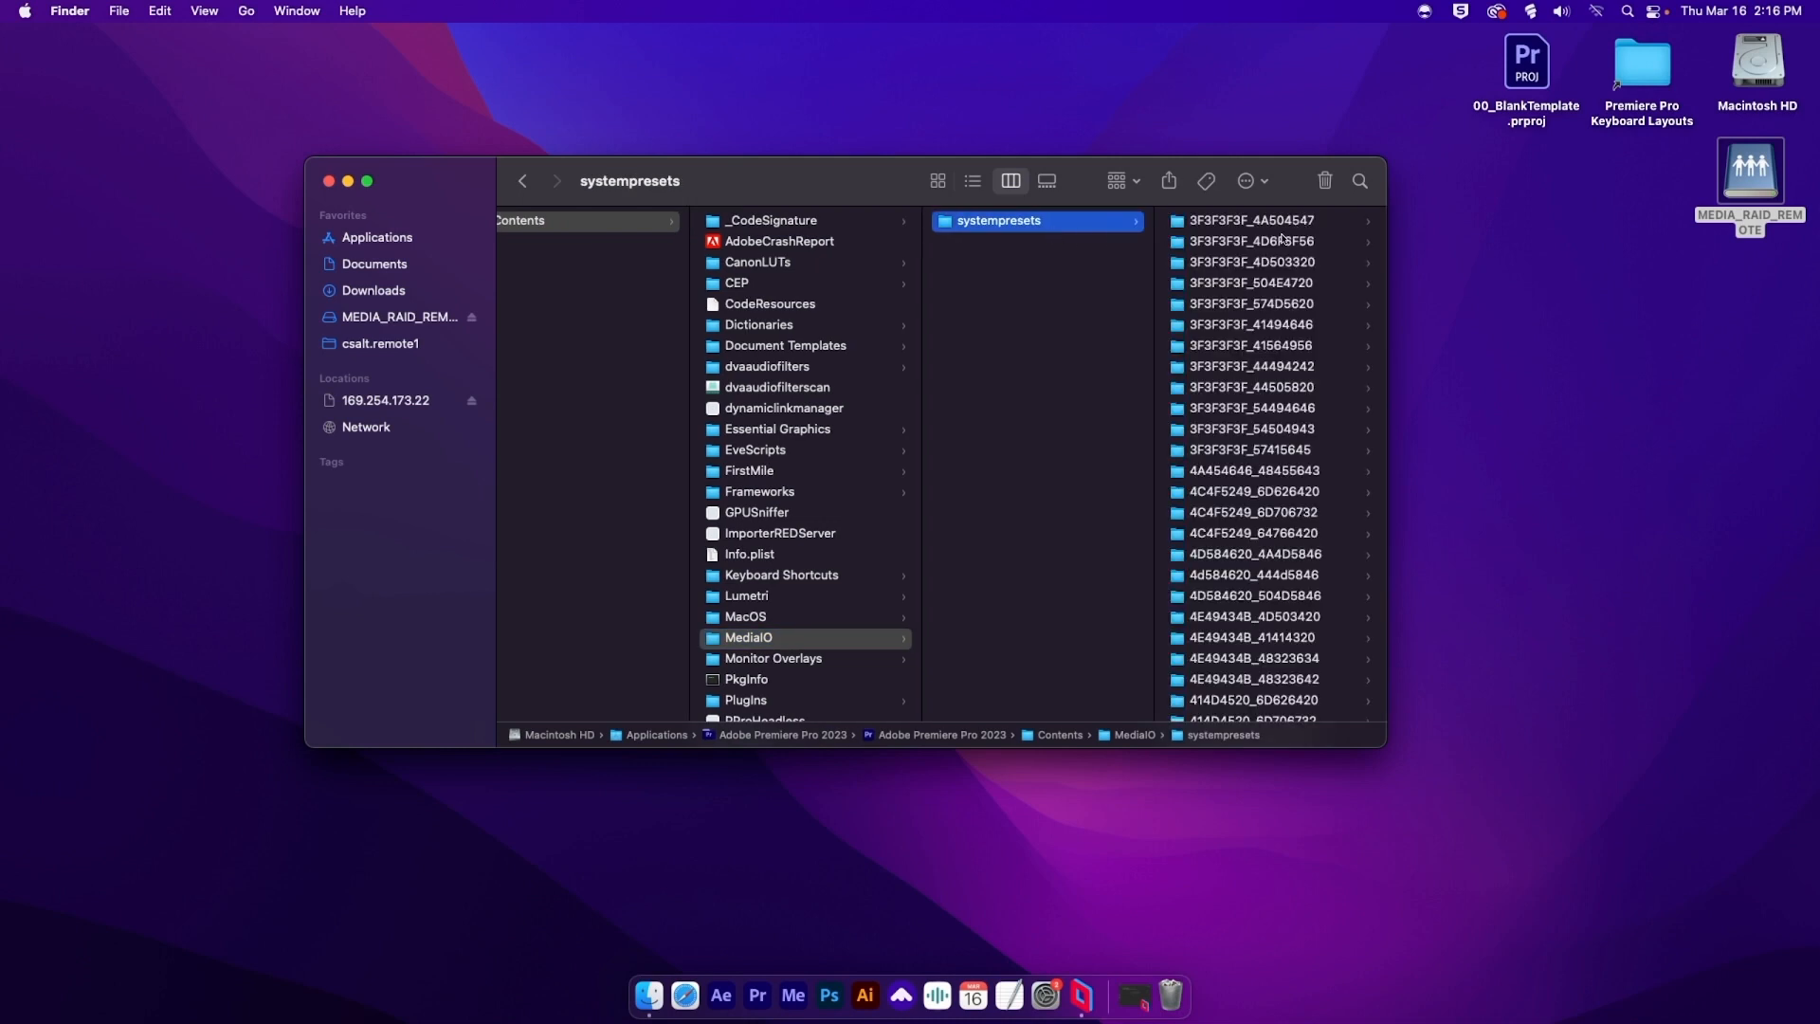
click(1250, 595)
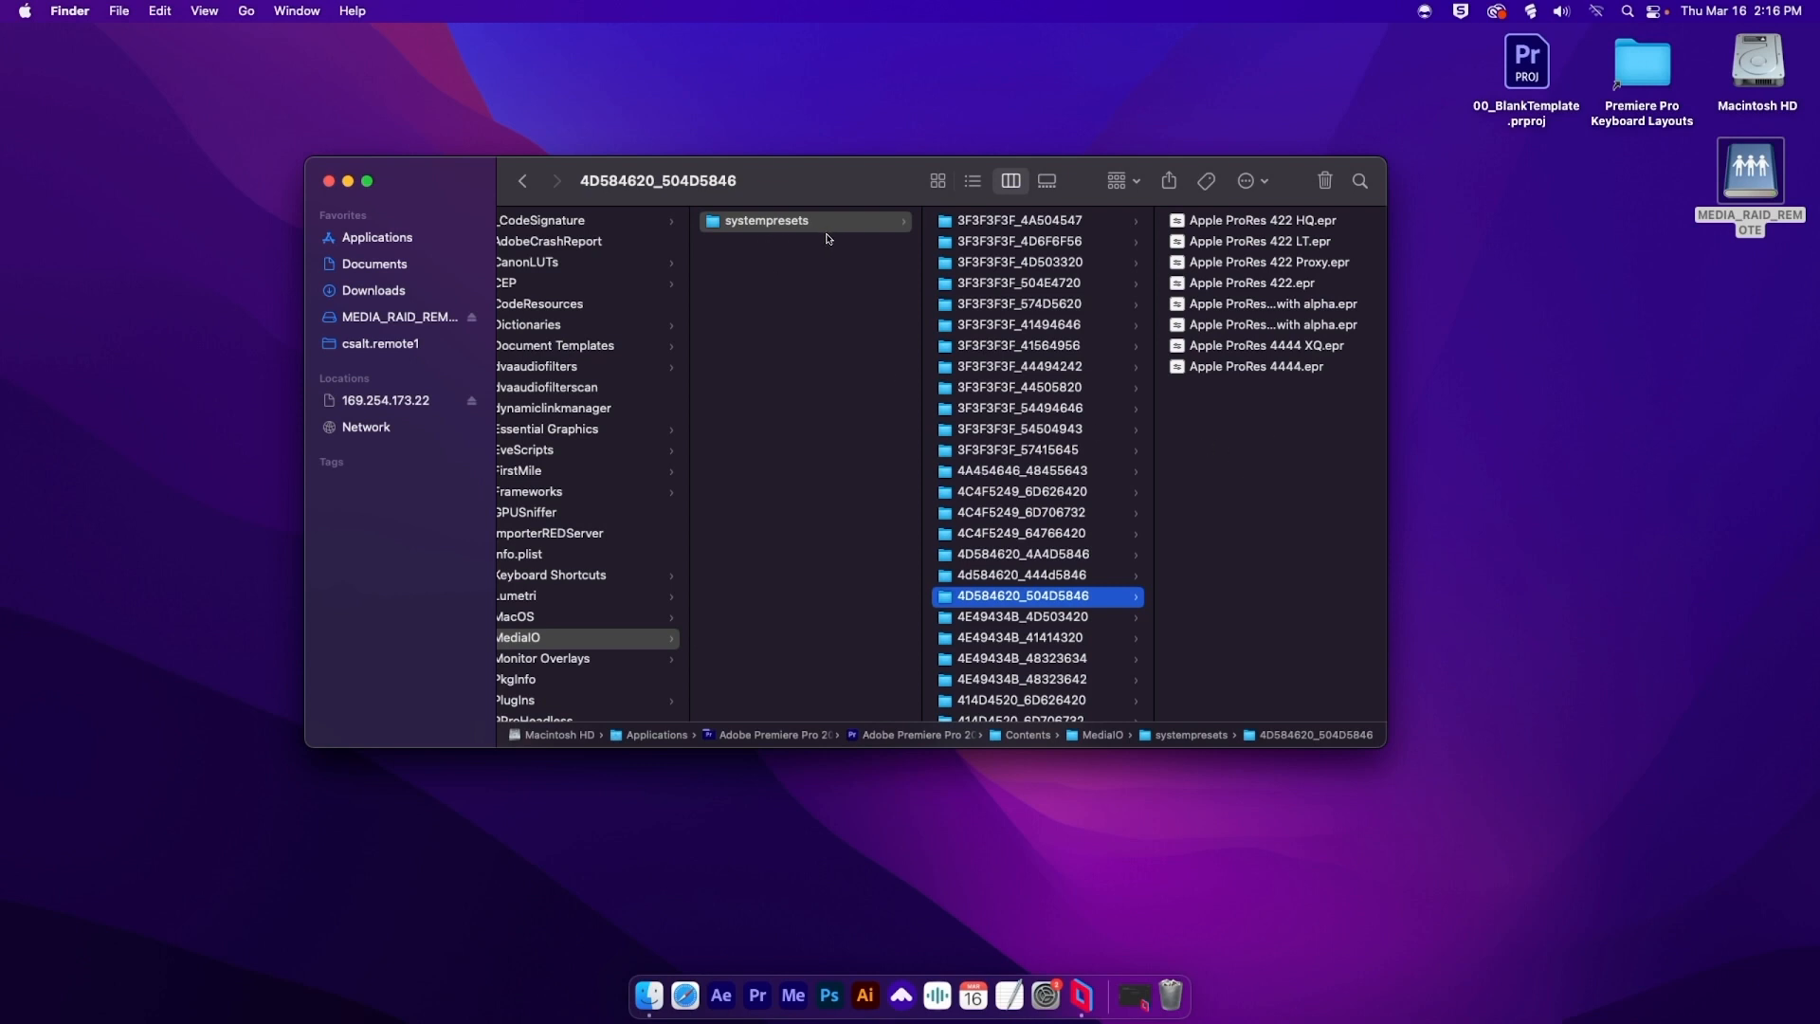
mouse_move(770, 229)
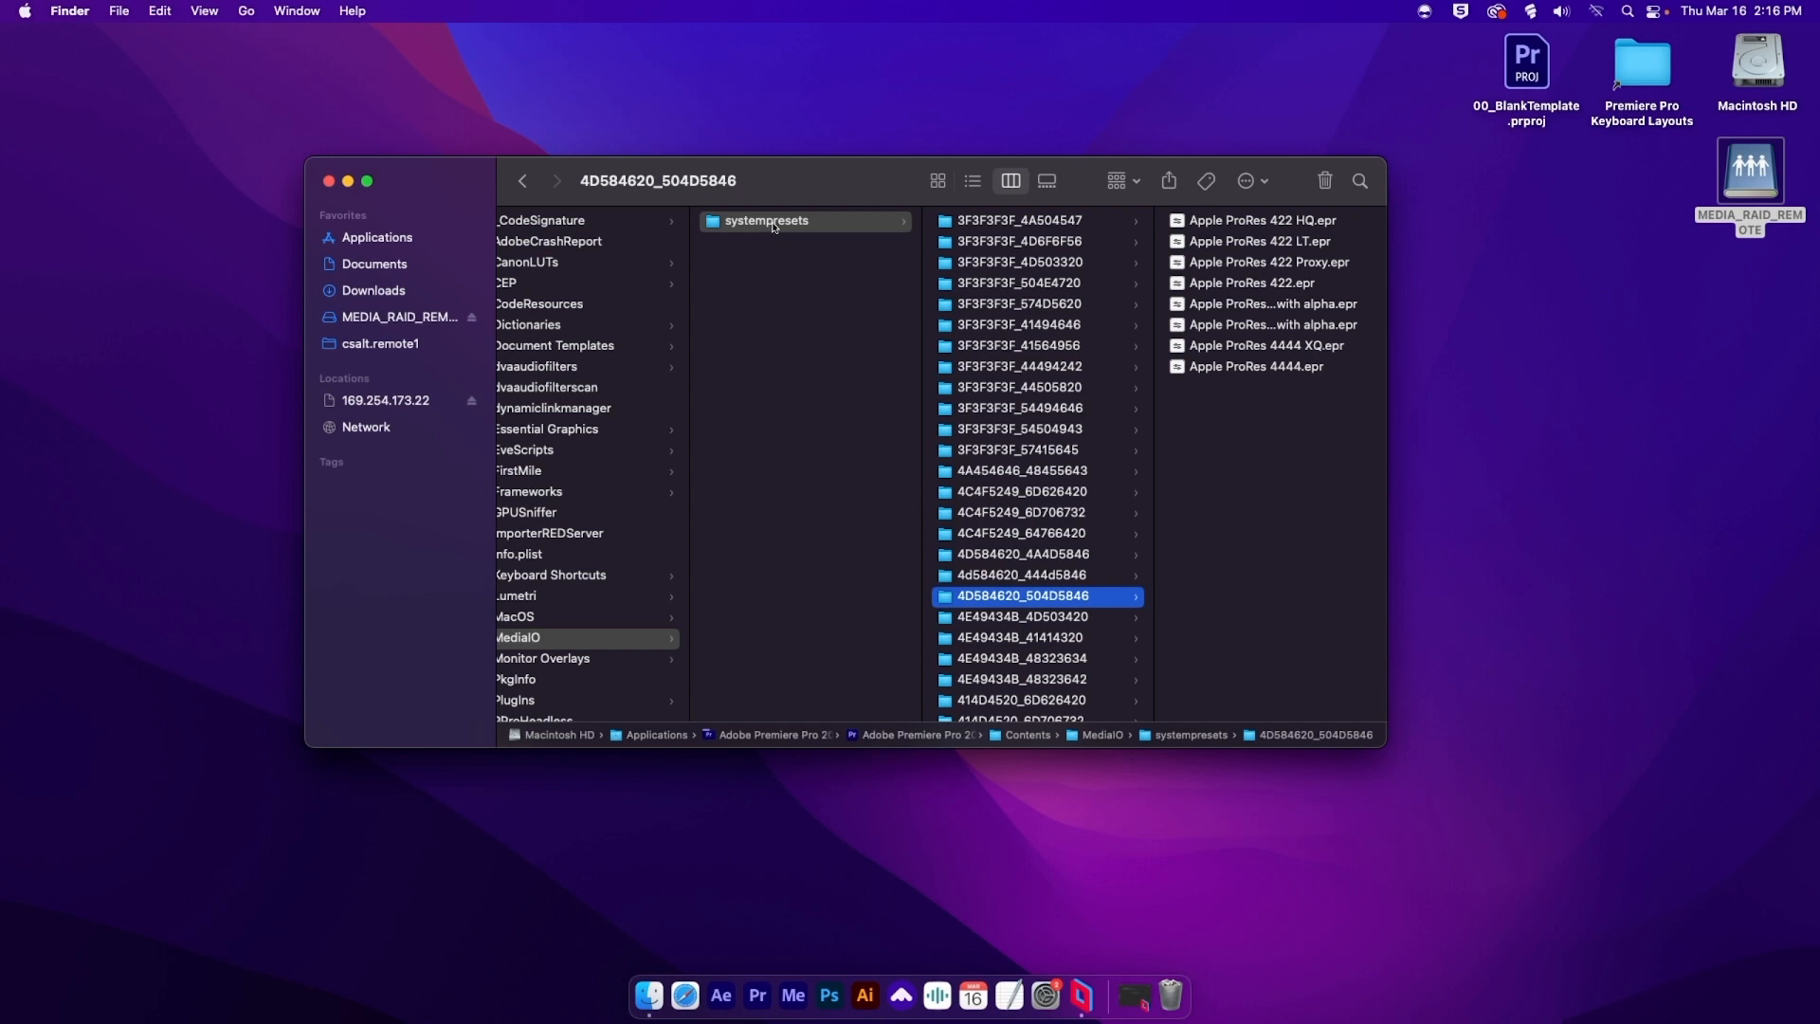
Step: Copy the systempresets folder out of MediaIO and return to Premiere Pro
right_click(765, 221)
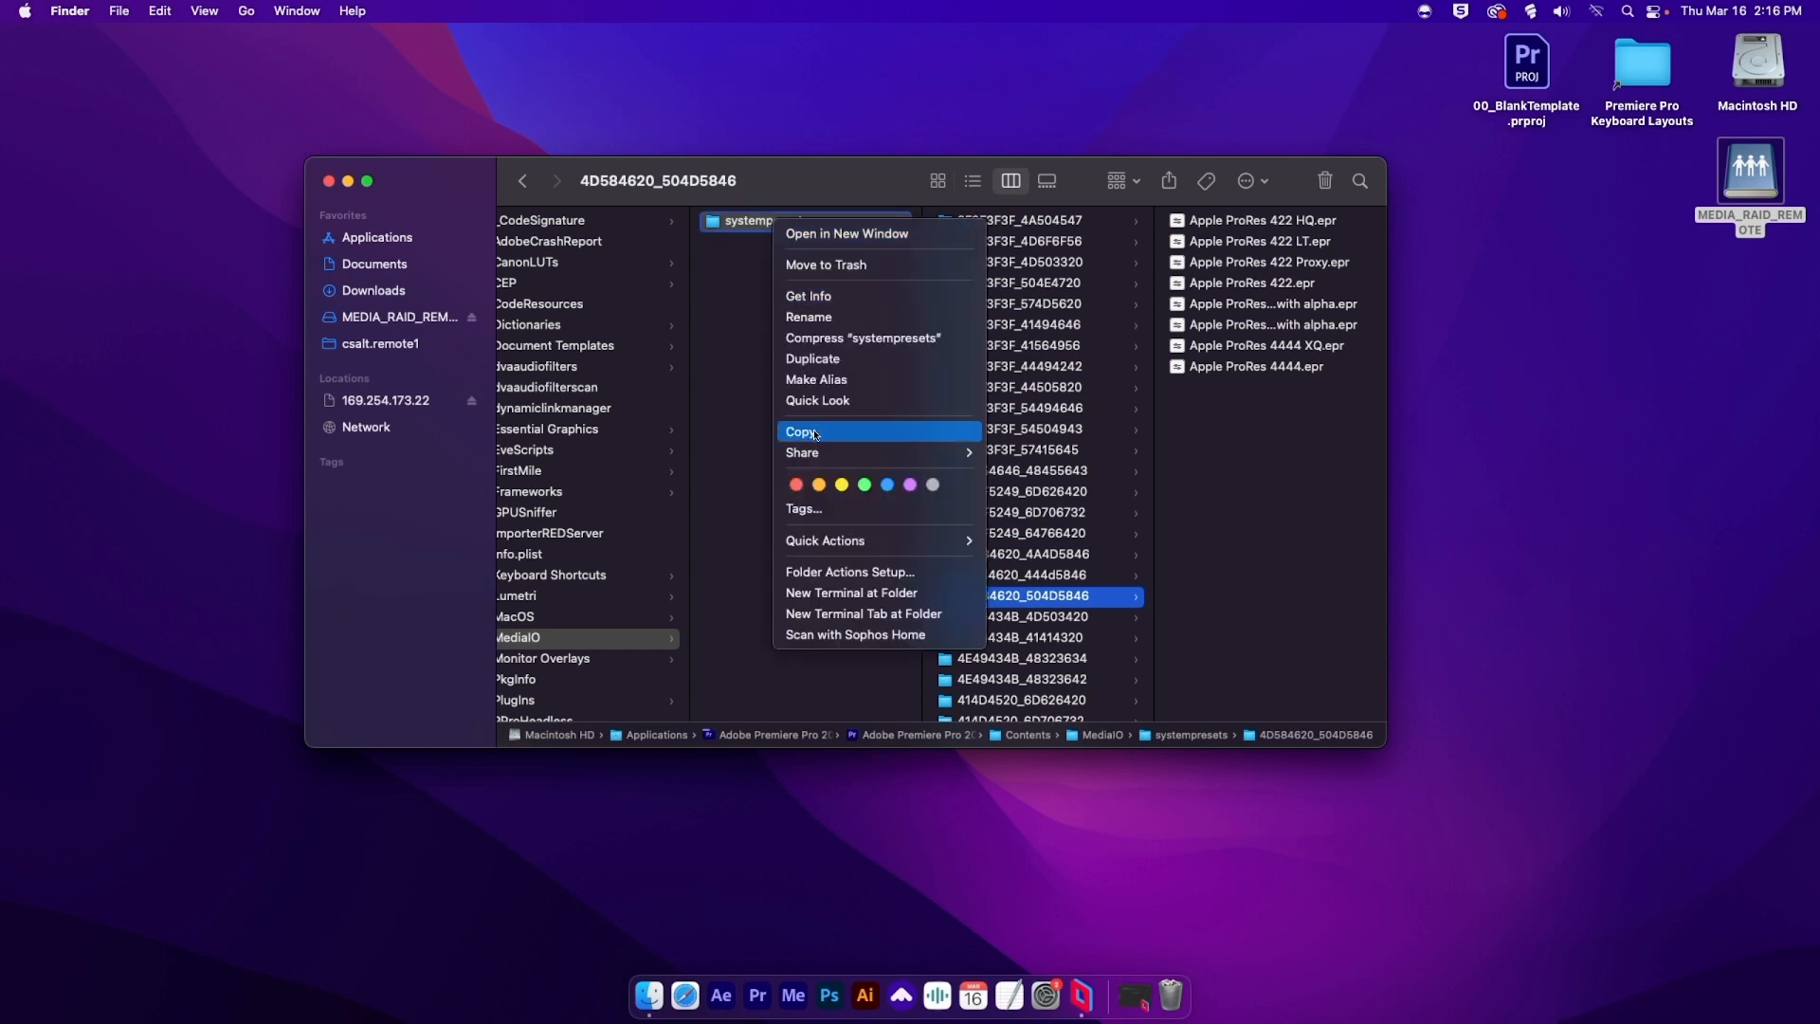
click(801, 431)
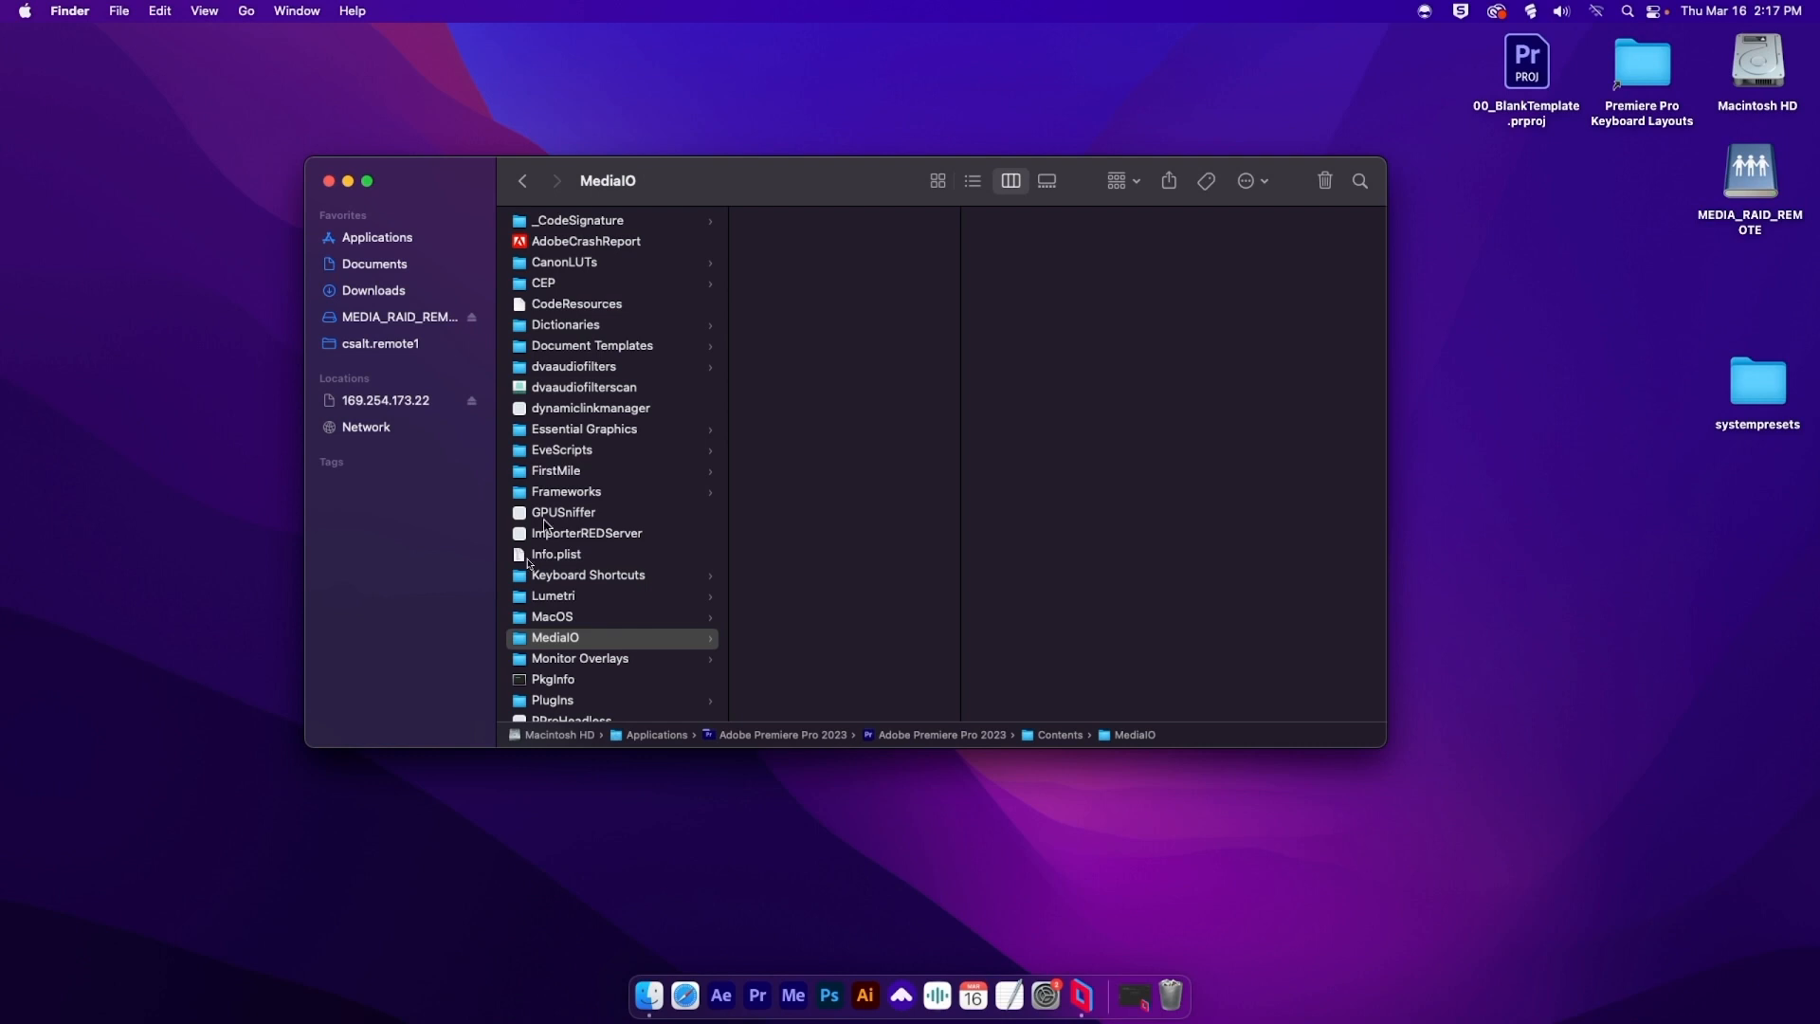
click(757, 994)
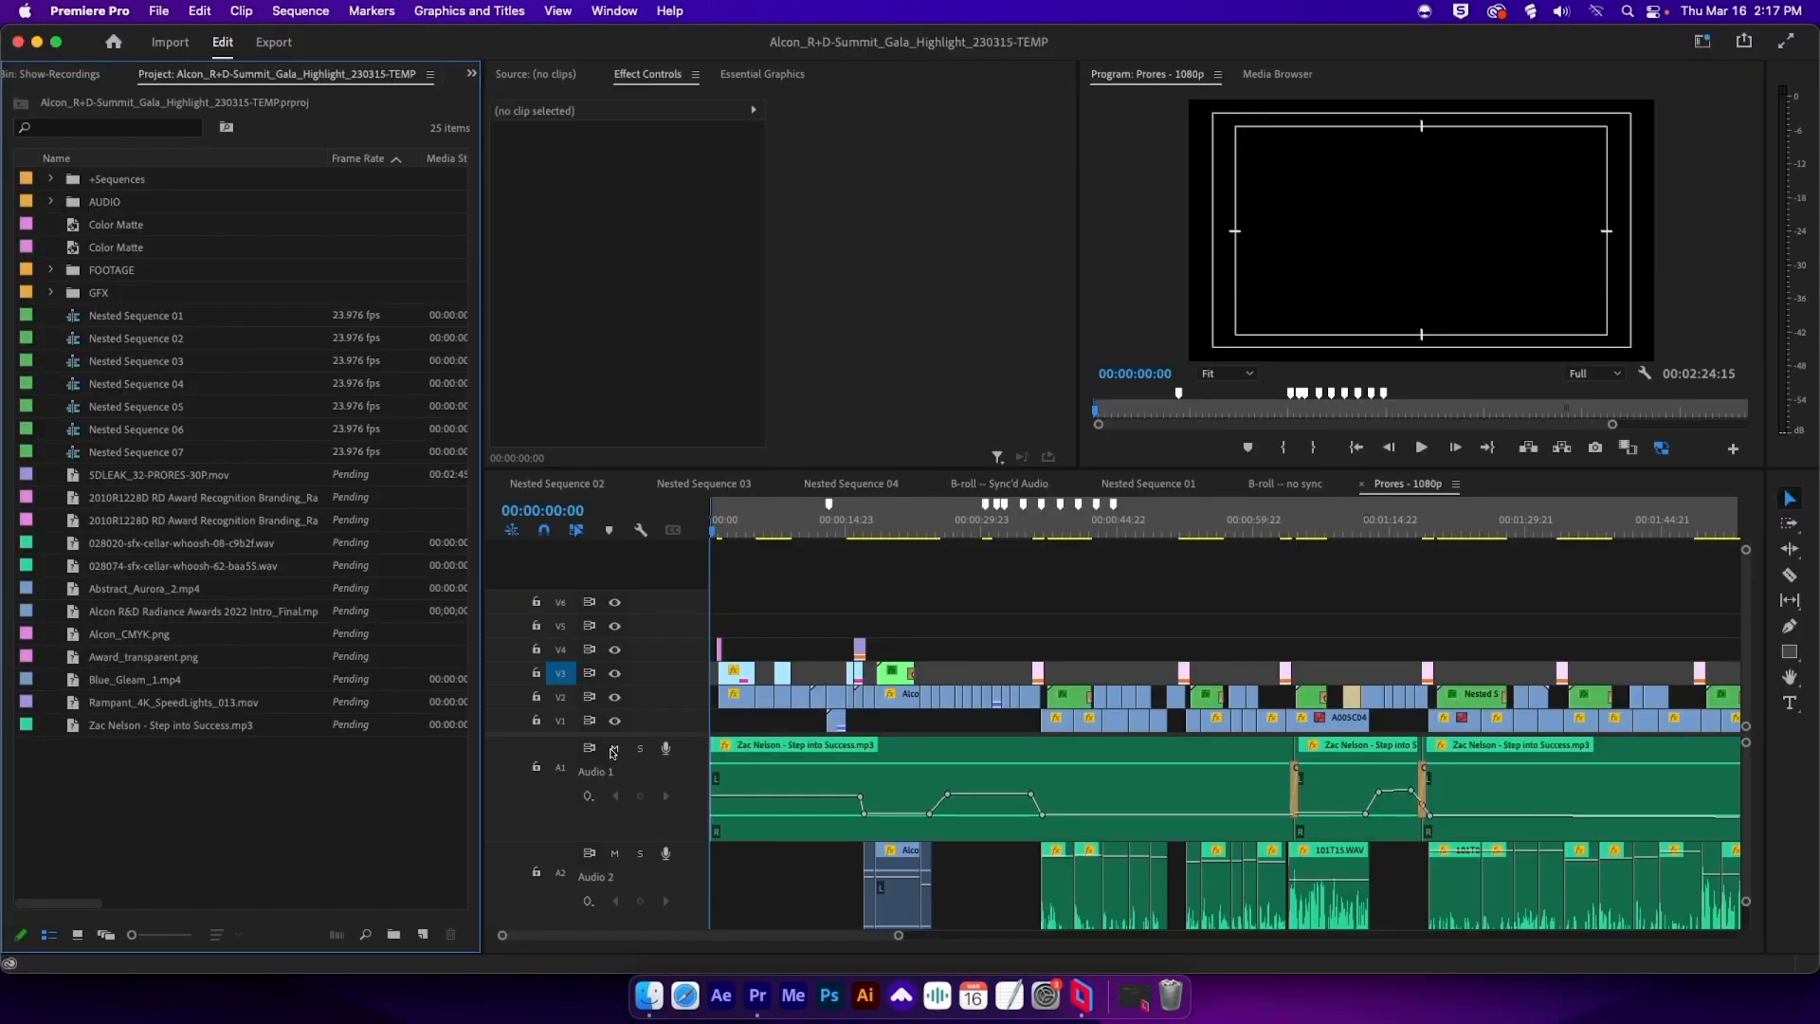
Step: Open the Export workspace for the Prores - 1080p sequence and show the Preset dropdown
click(273, 41)
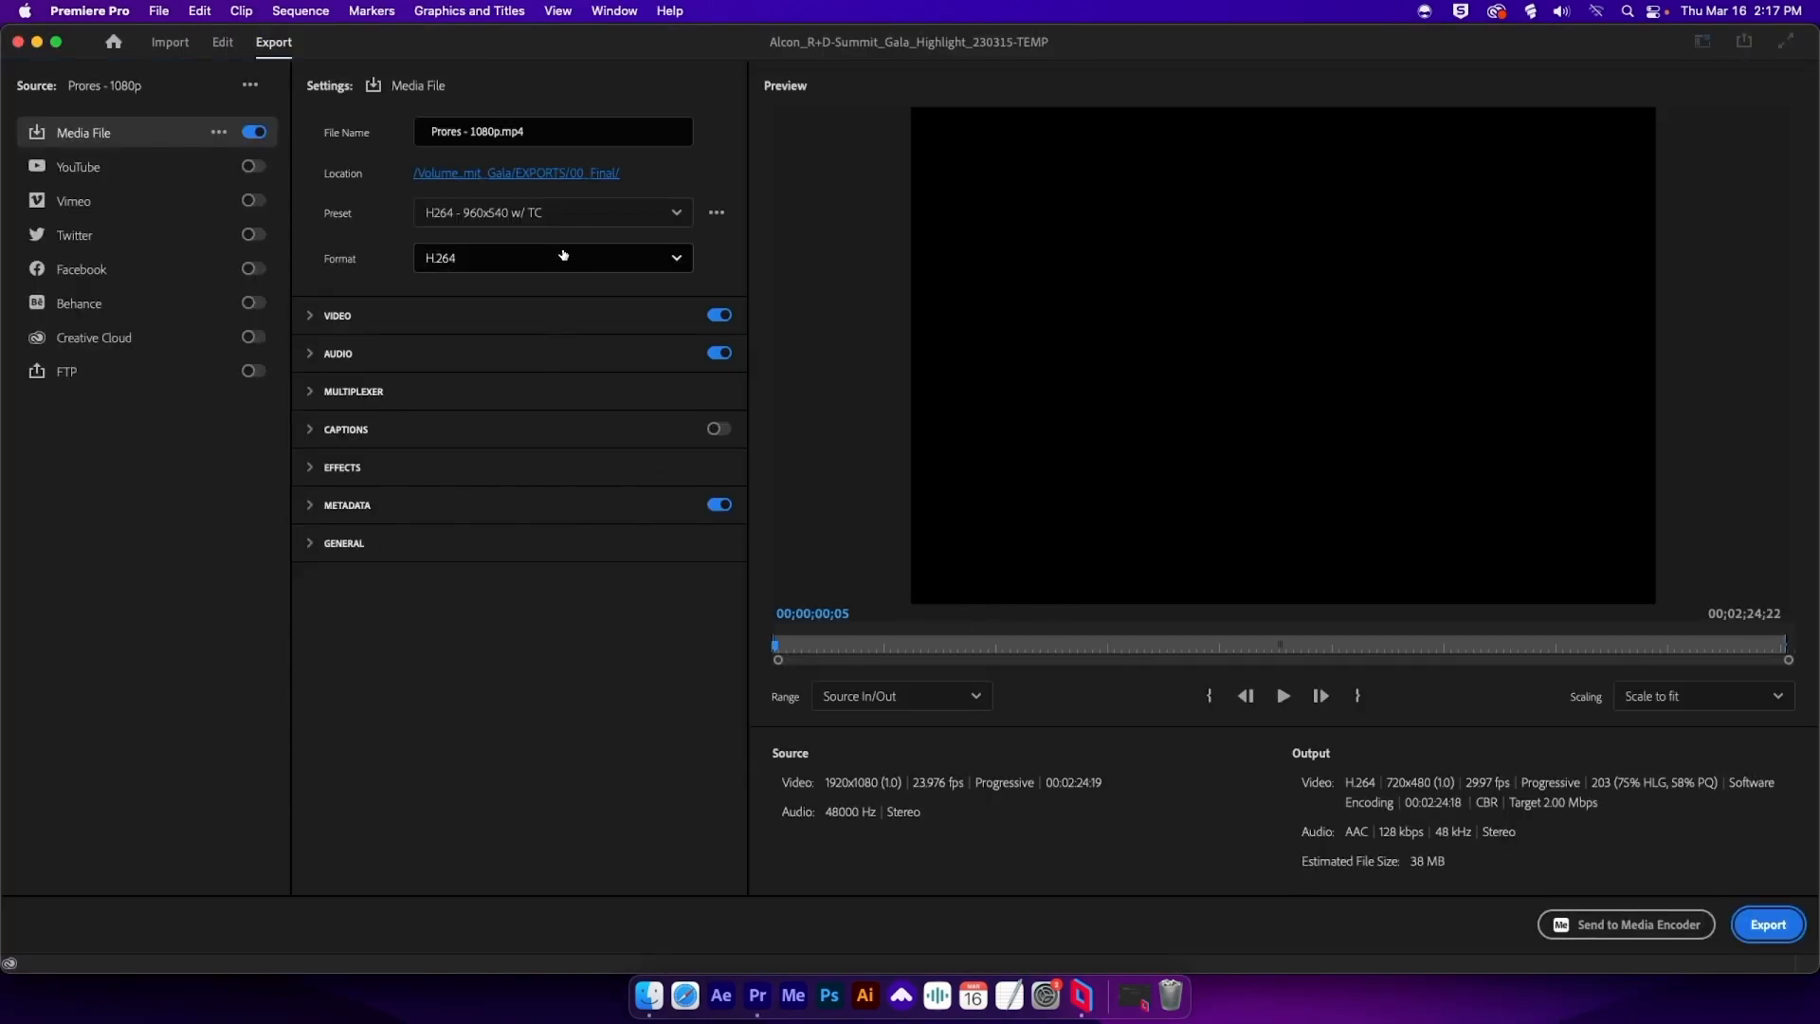
click(552, 211)
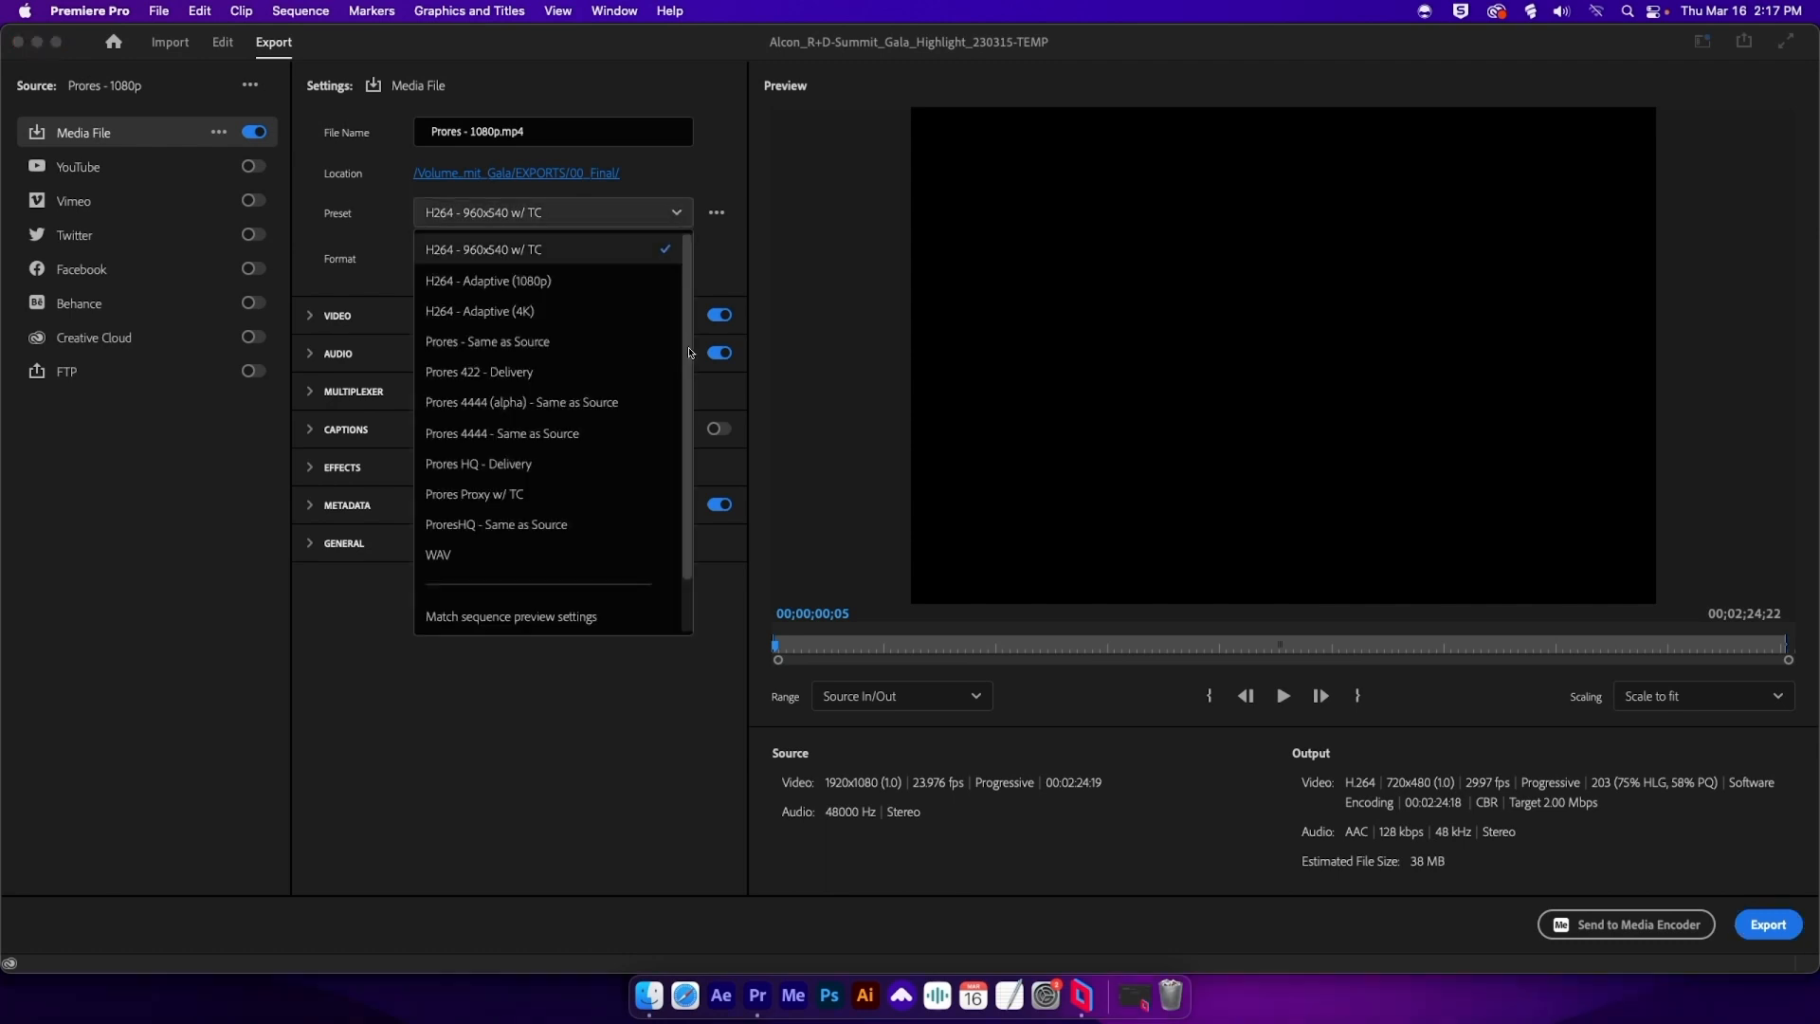
mouse_move(598, 513)
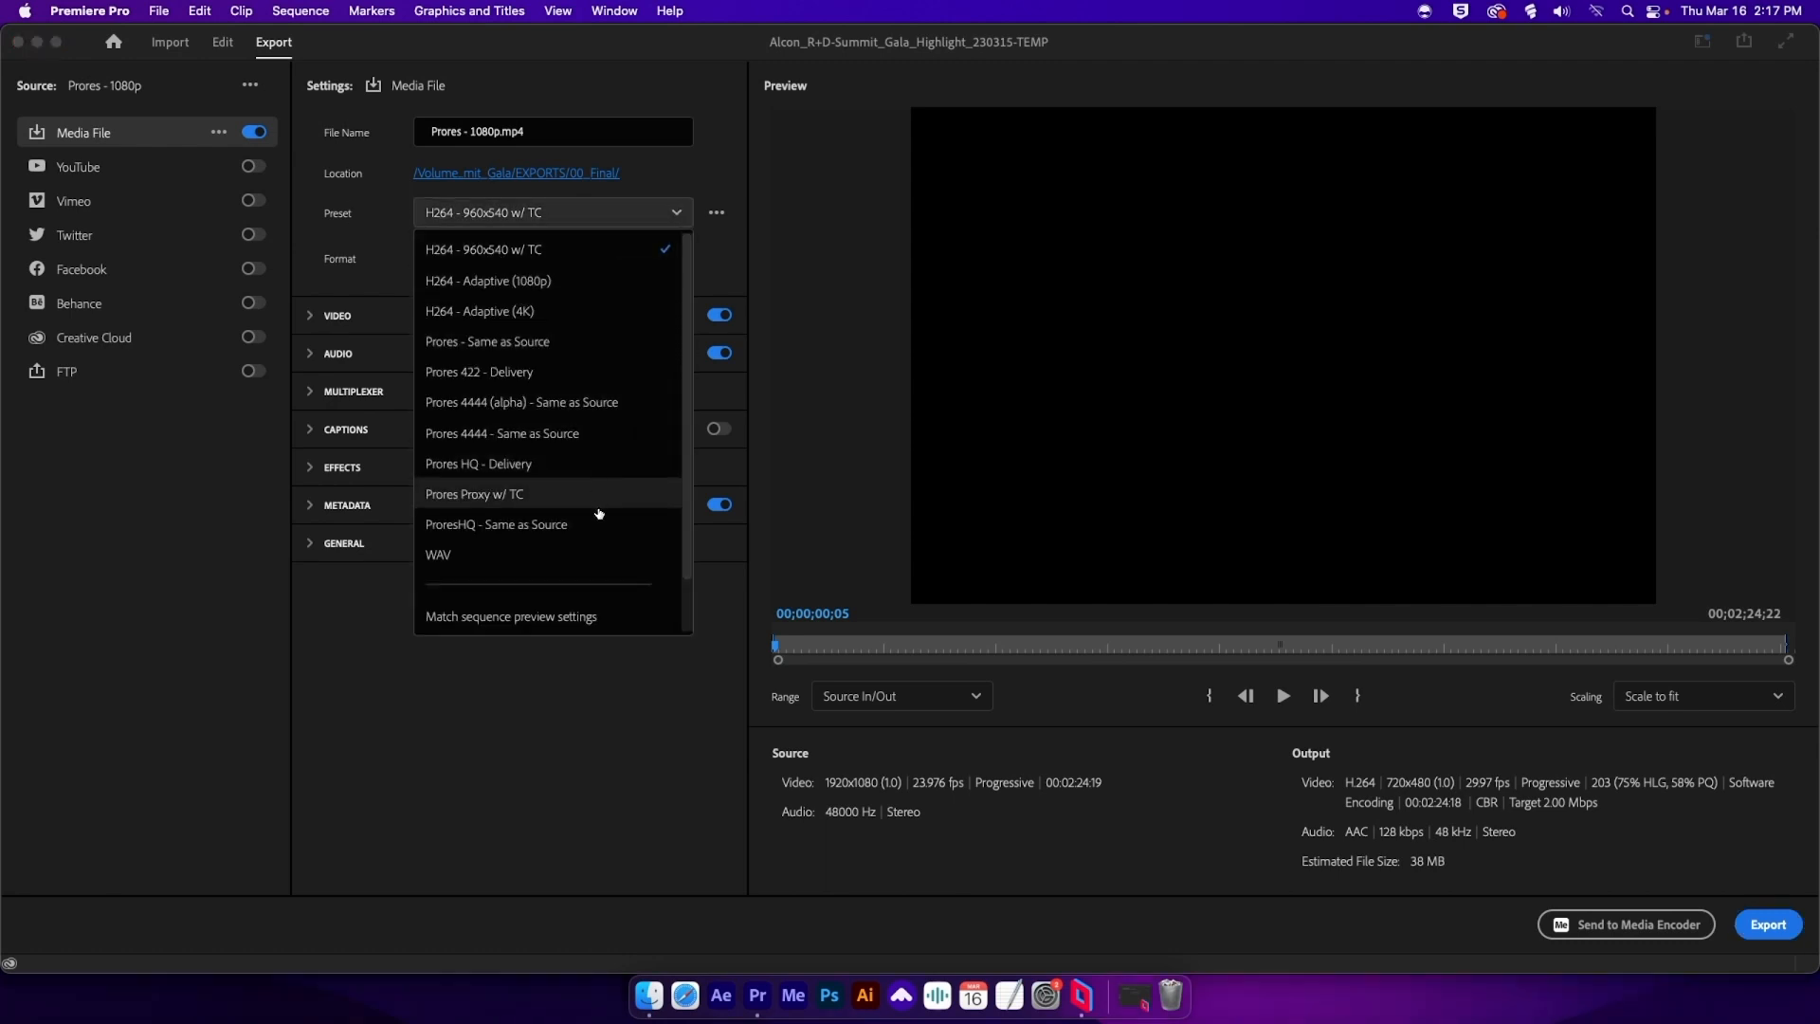
mouse_move(589, 546)
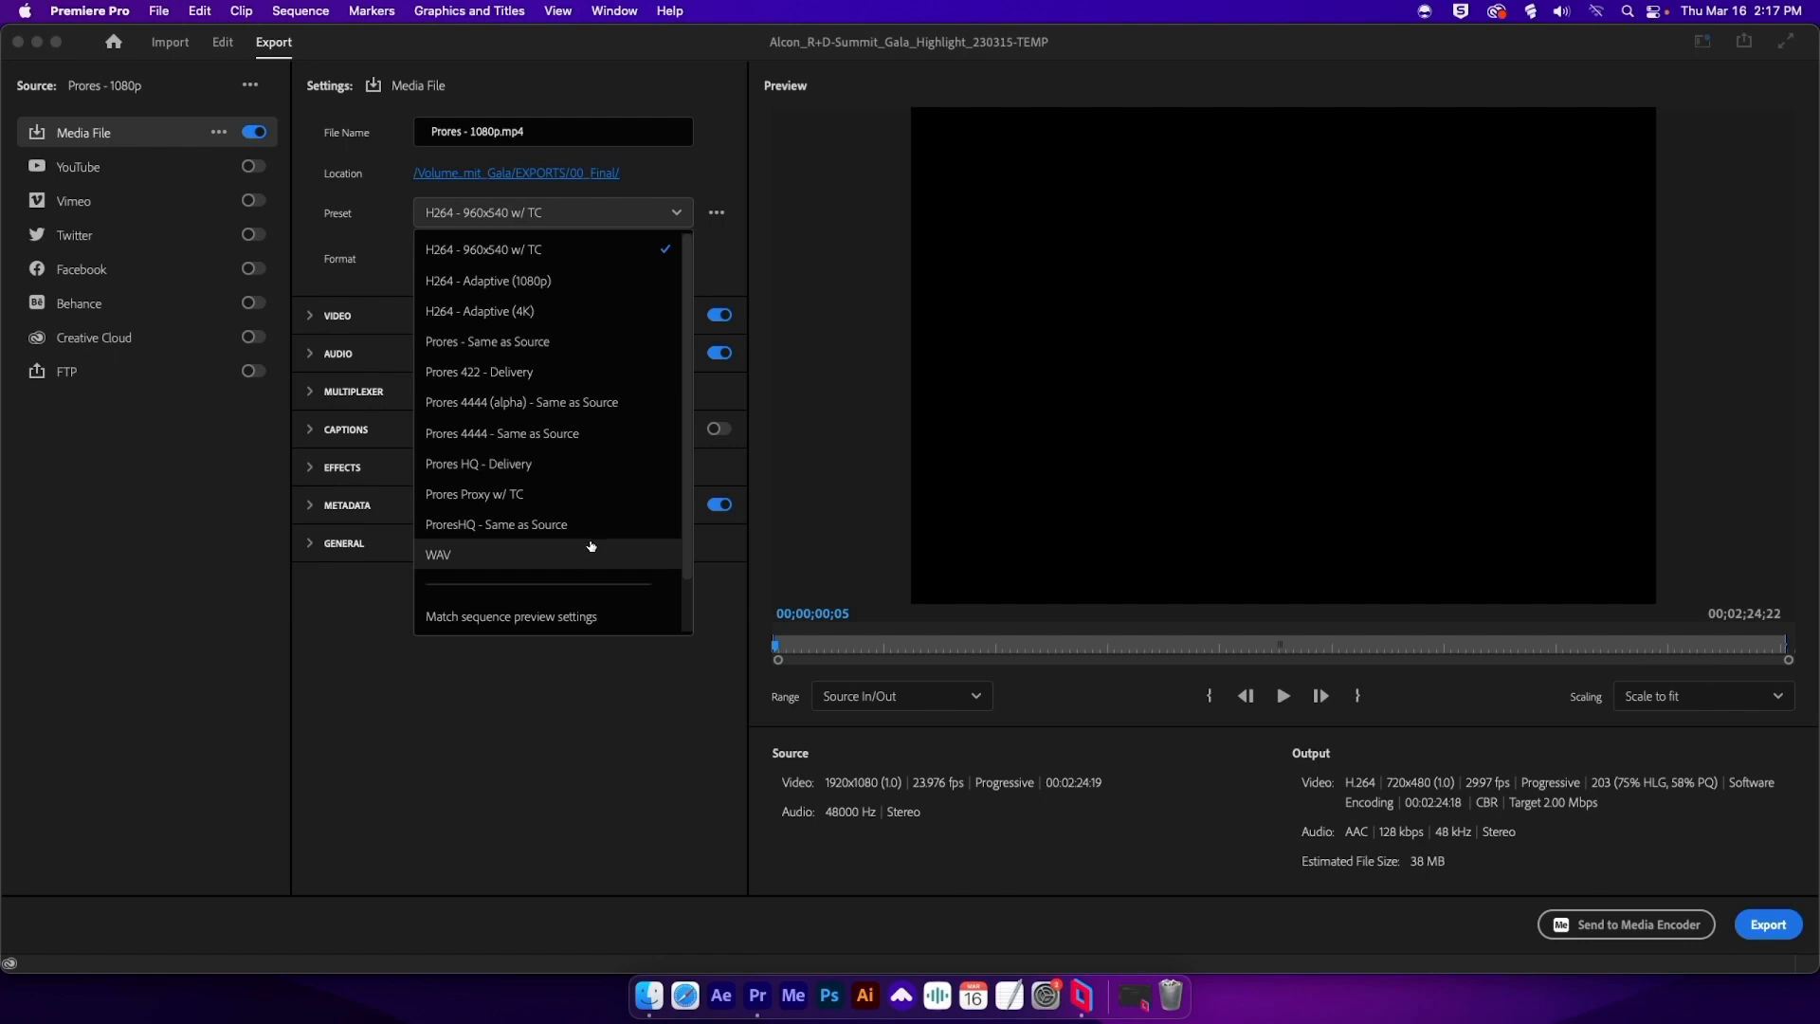
mouse_move(558, 616)
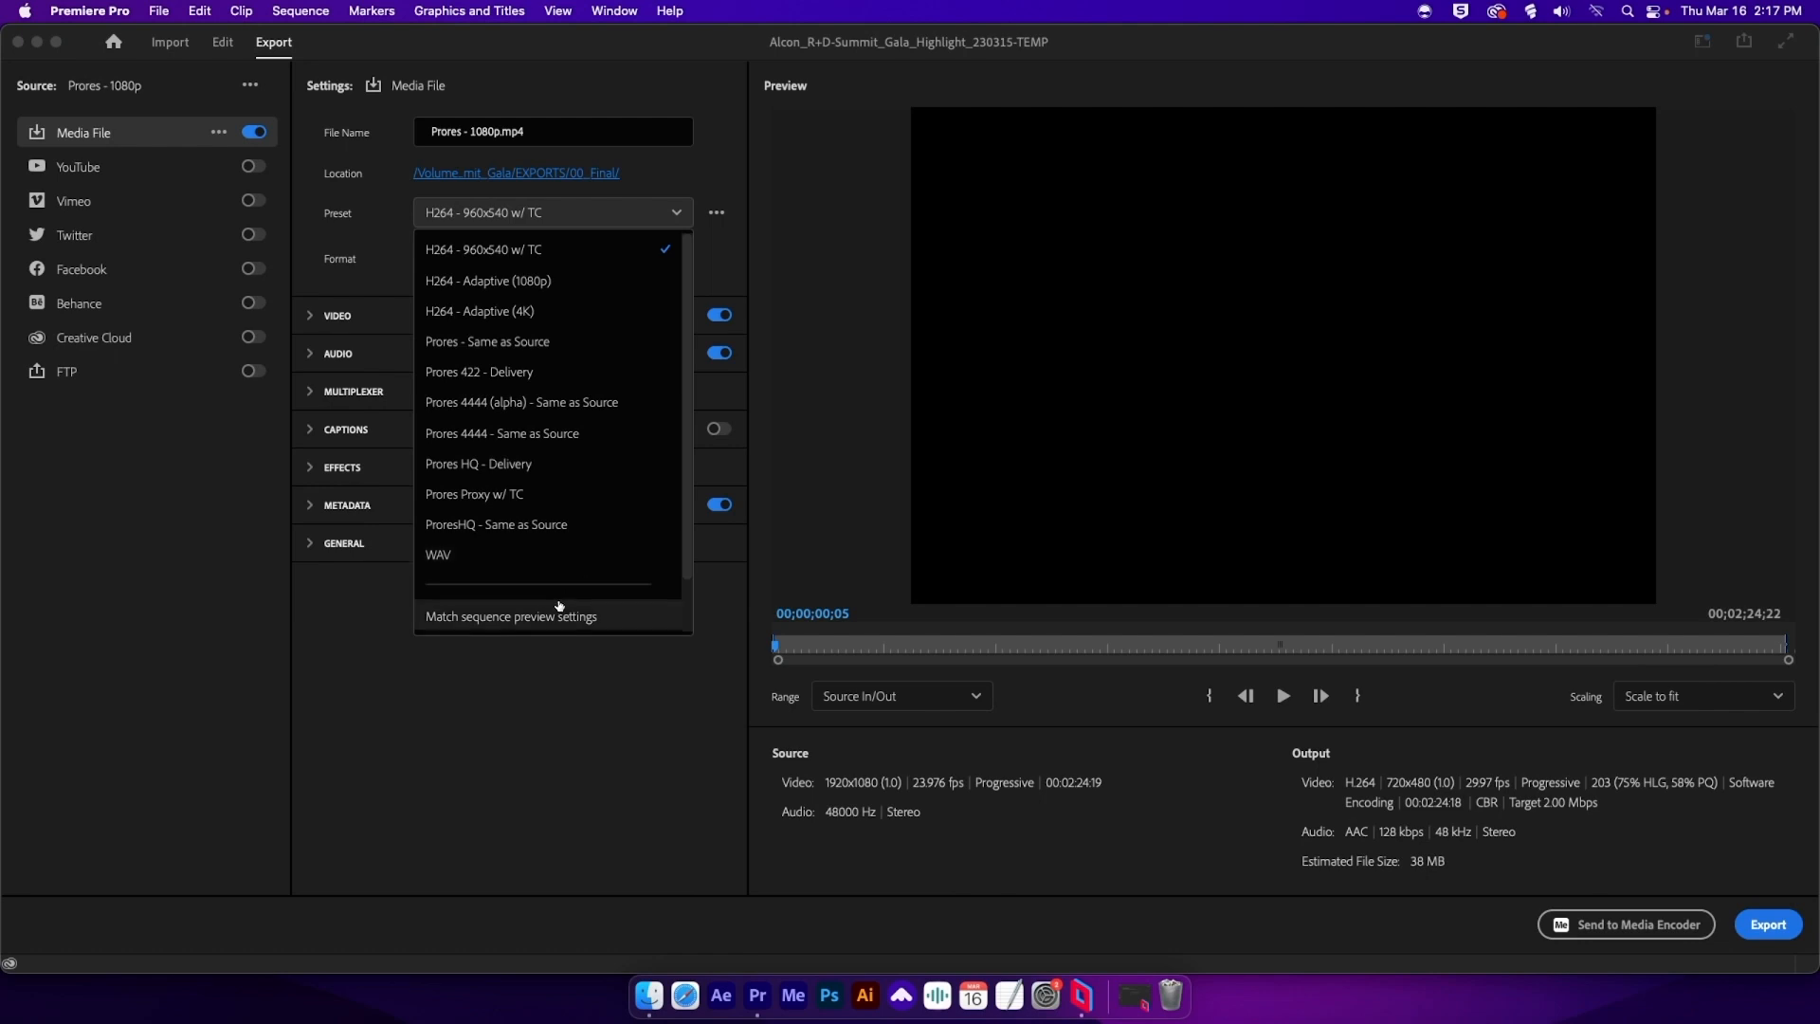
mouse_move(592, 745)
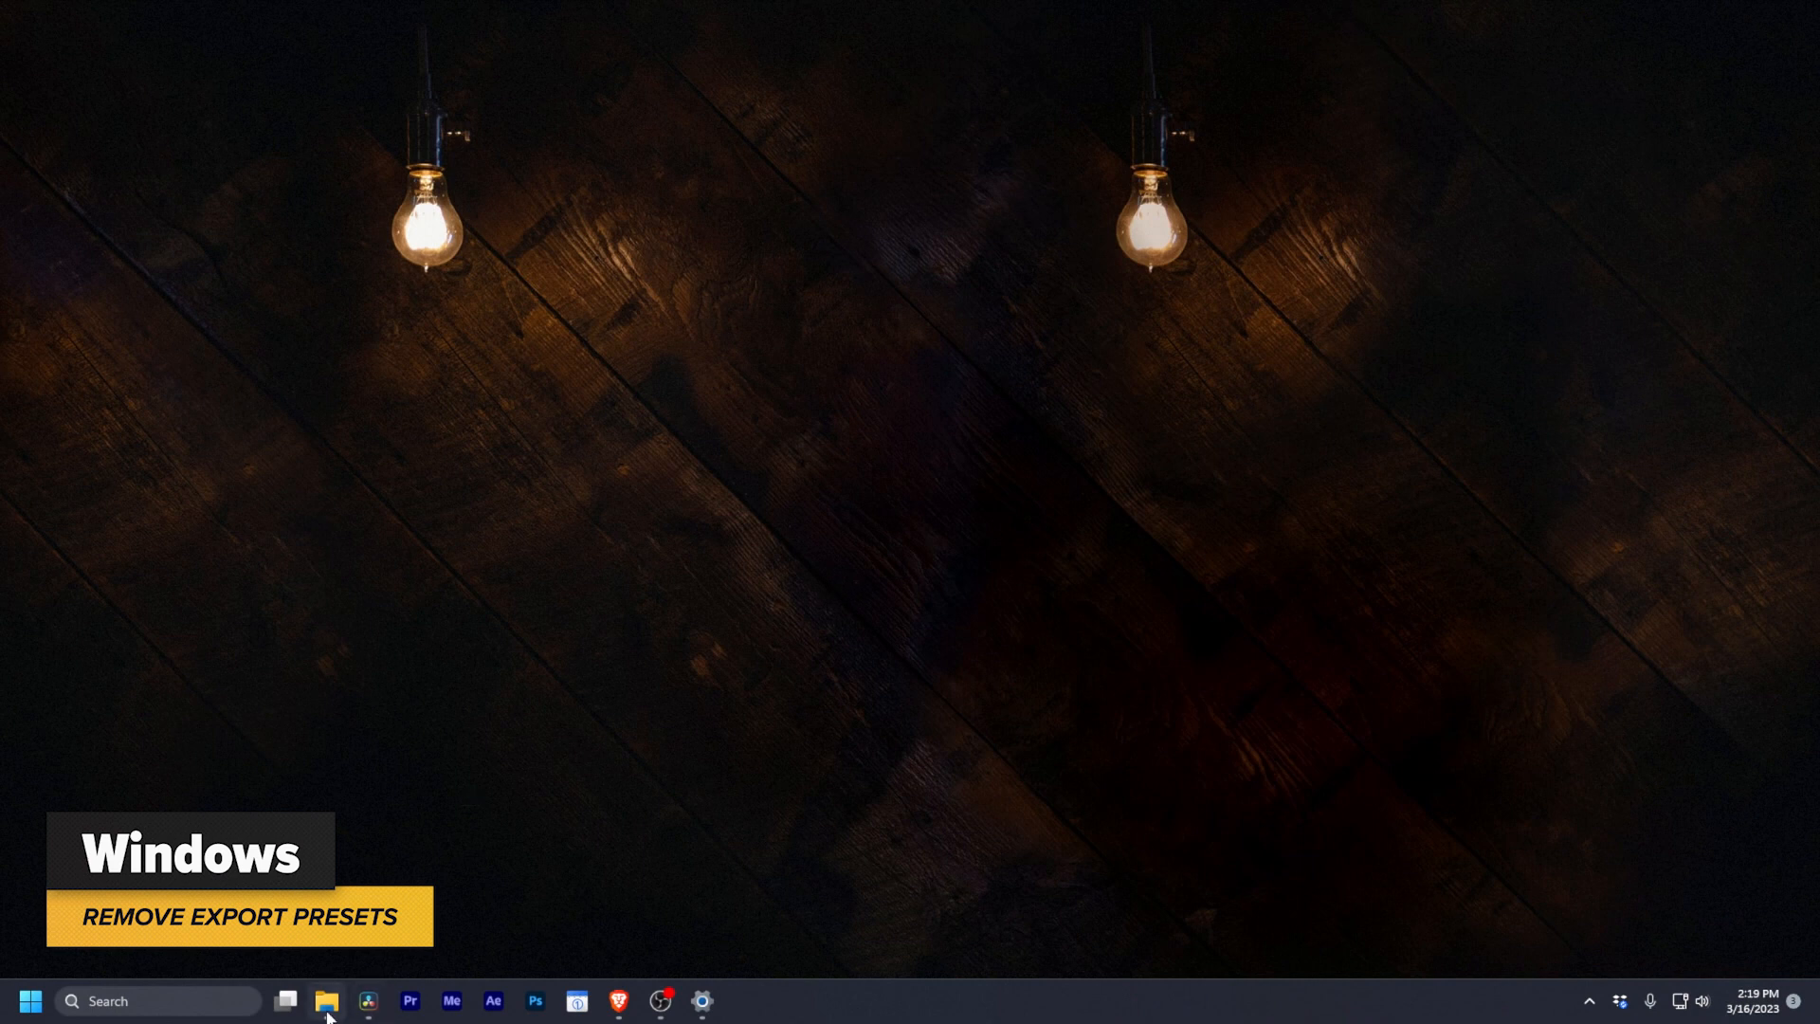
Step: In File Explorer, navigate to Program Files\Adobe\Adobe Premiere Pro 2023\MediaIO
click(326, 1001)
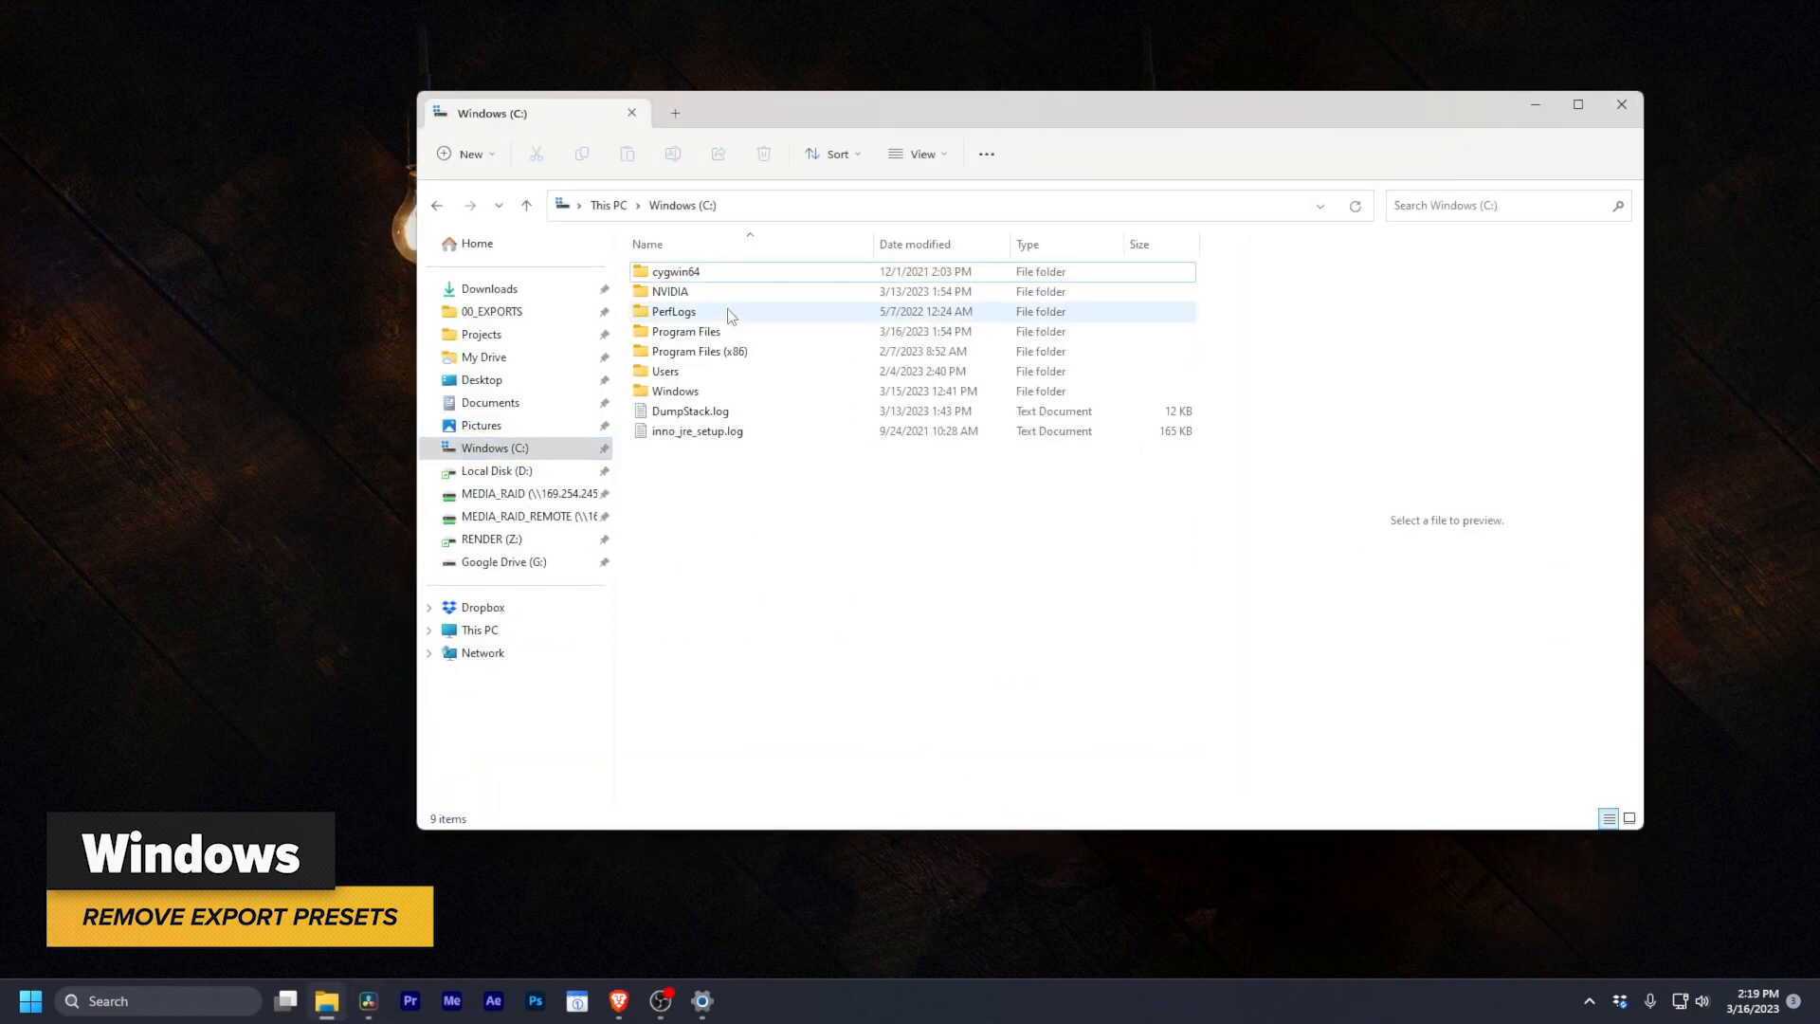
double_click(686, 331)
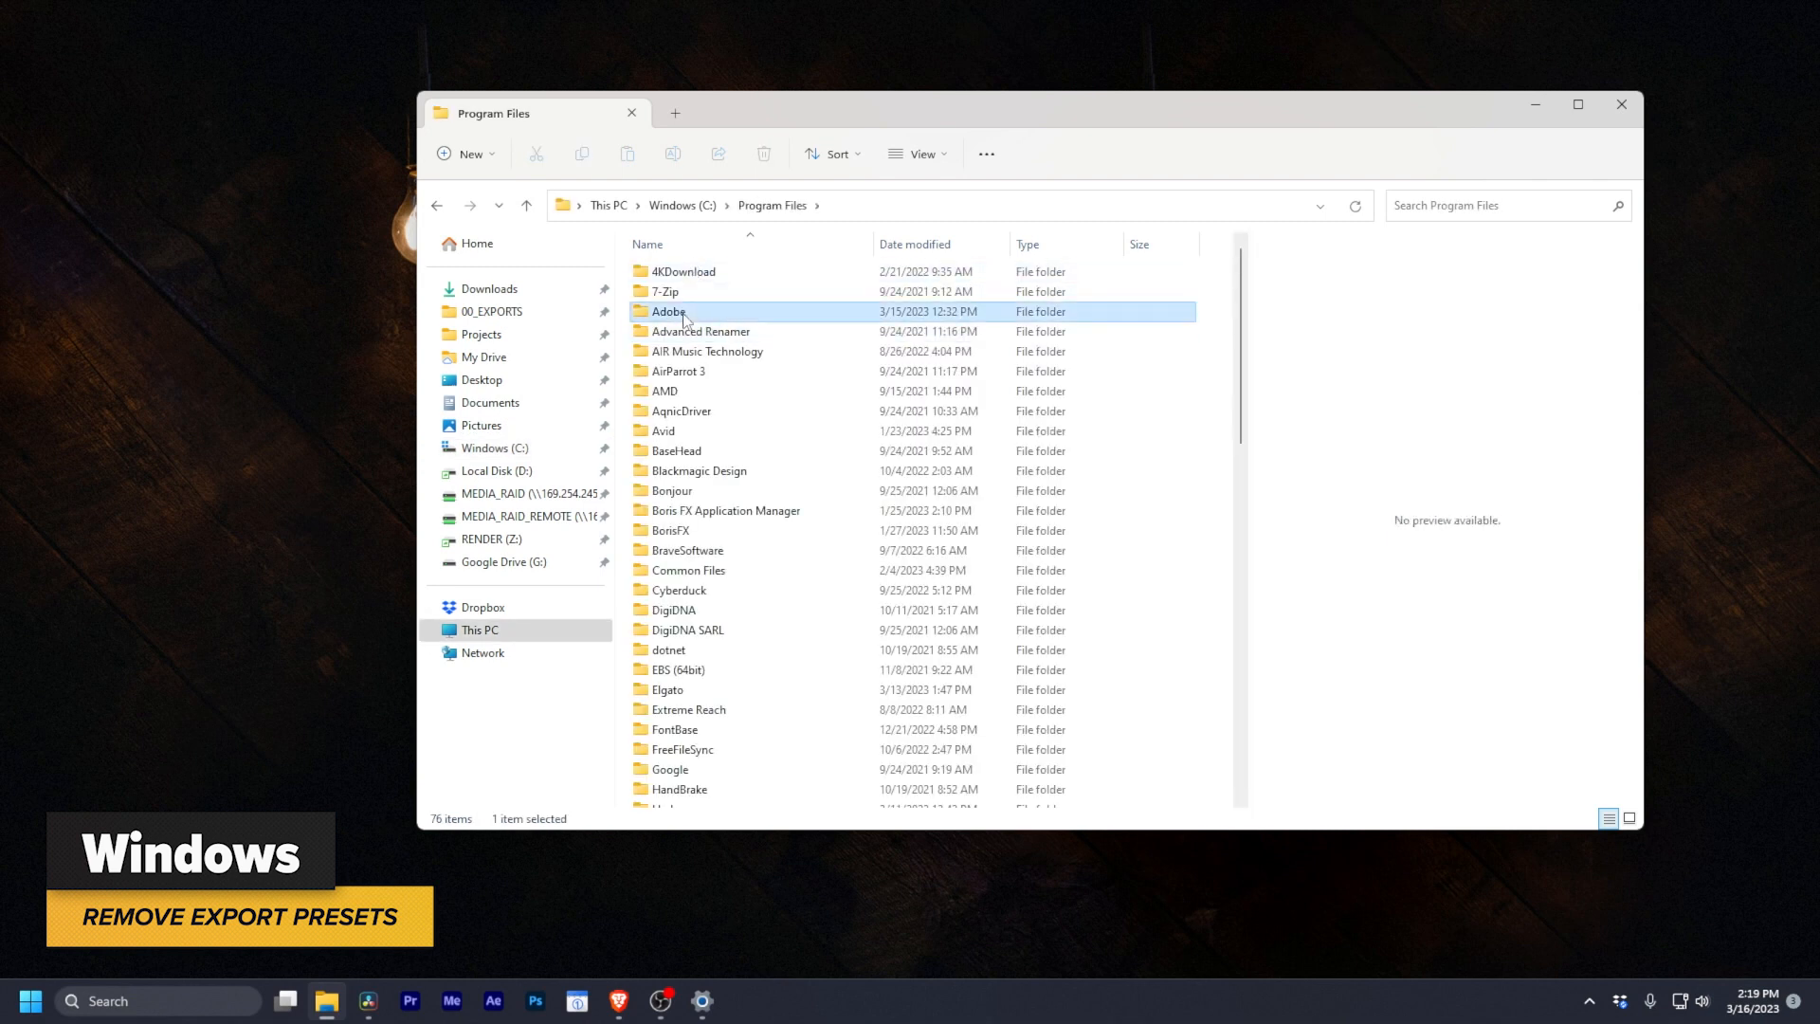
double_click(668, 310)
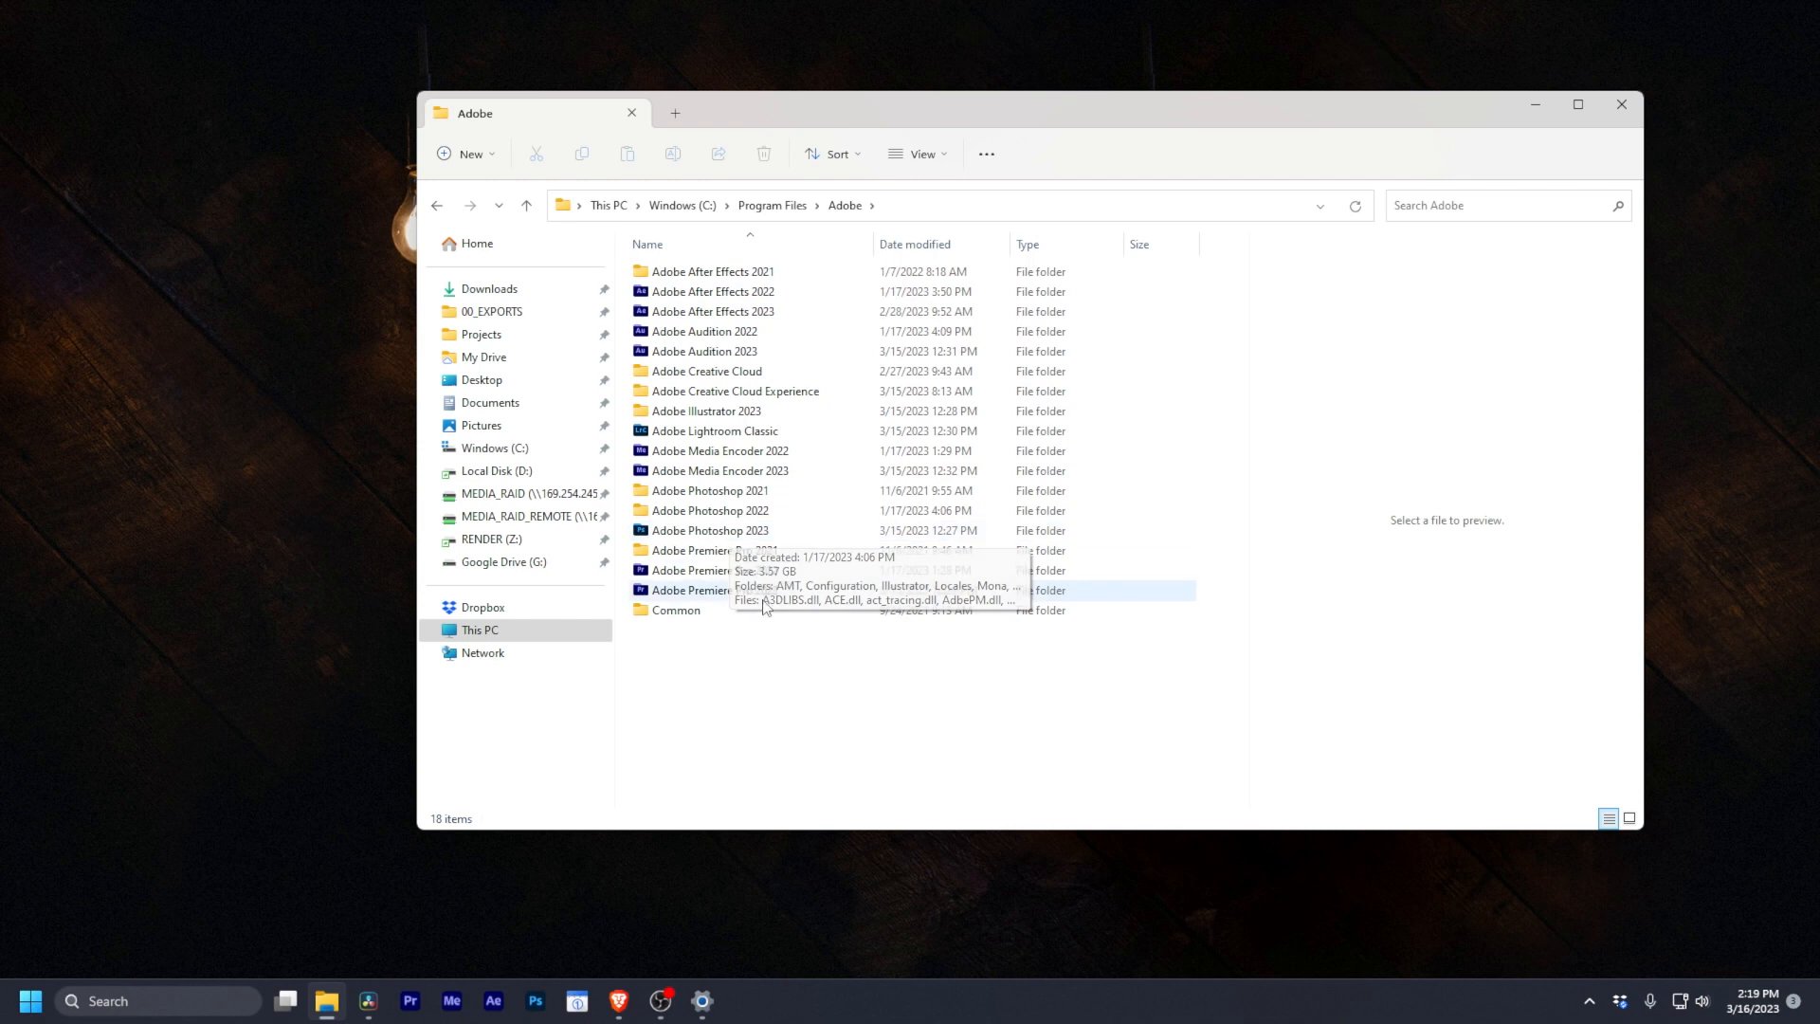
double_click(719, 589)
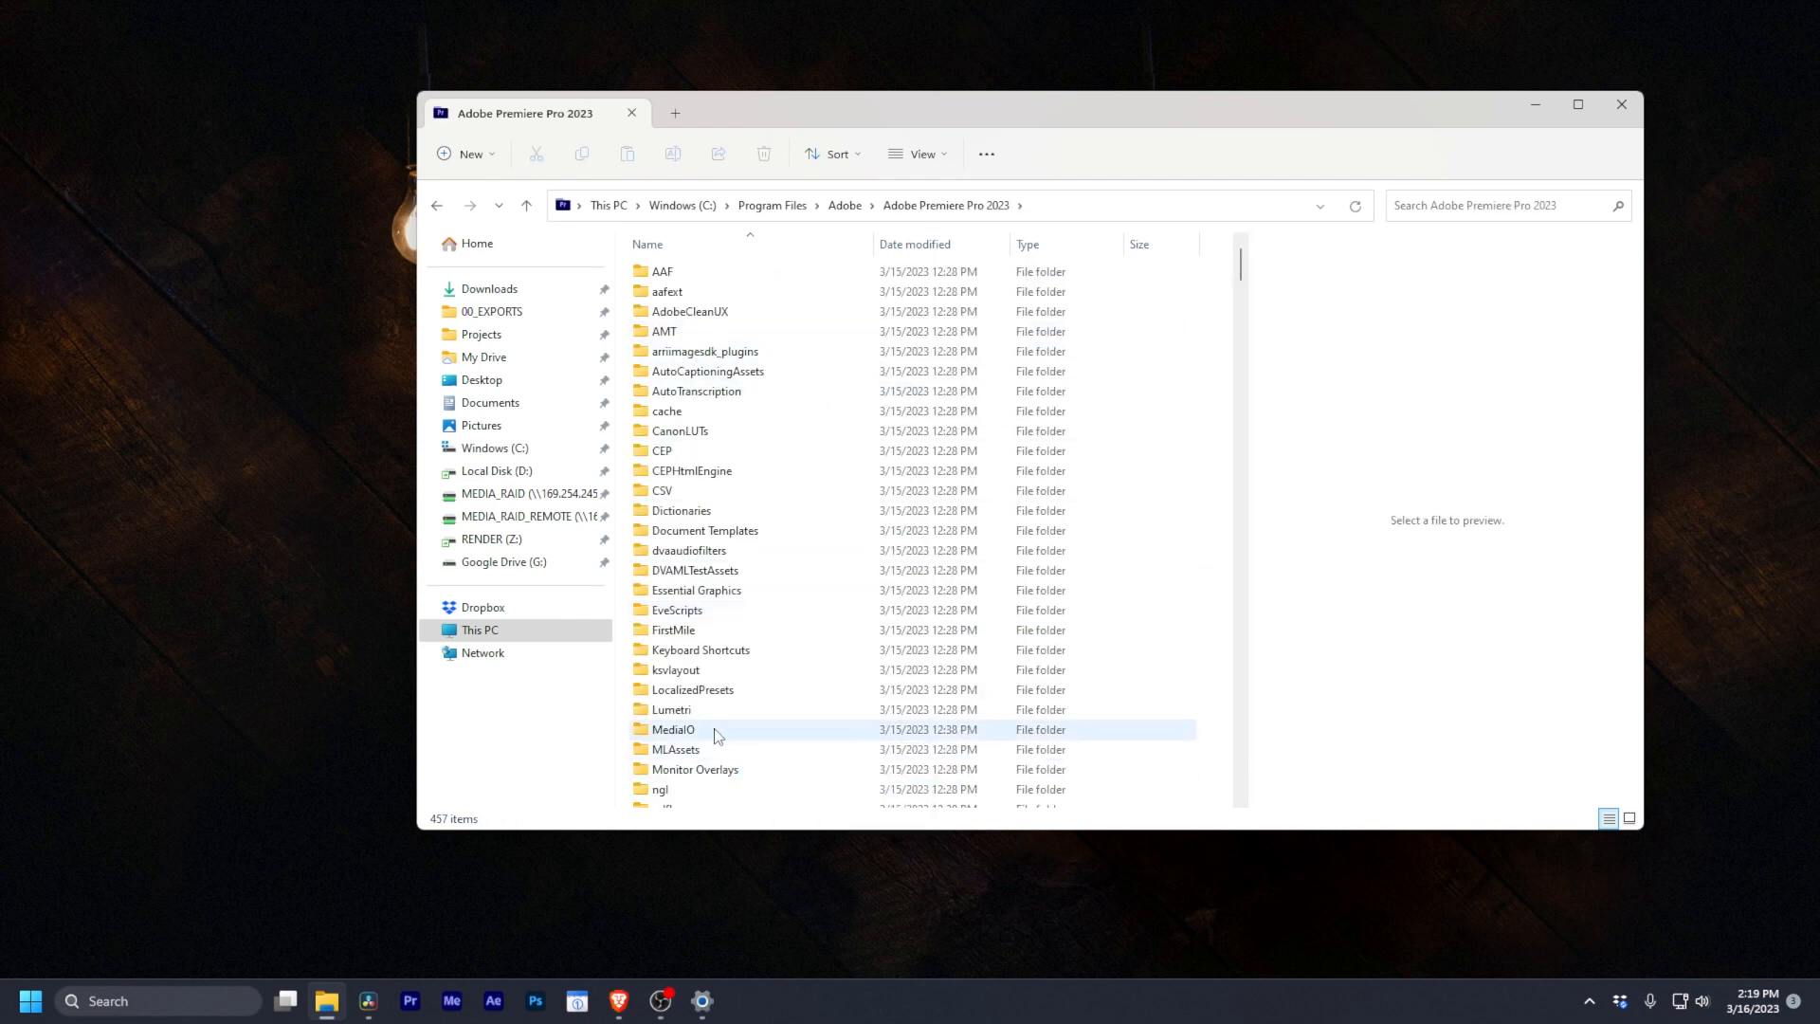
double_click(673, 729)
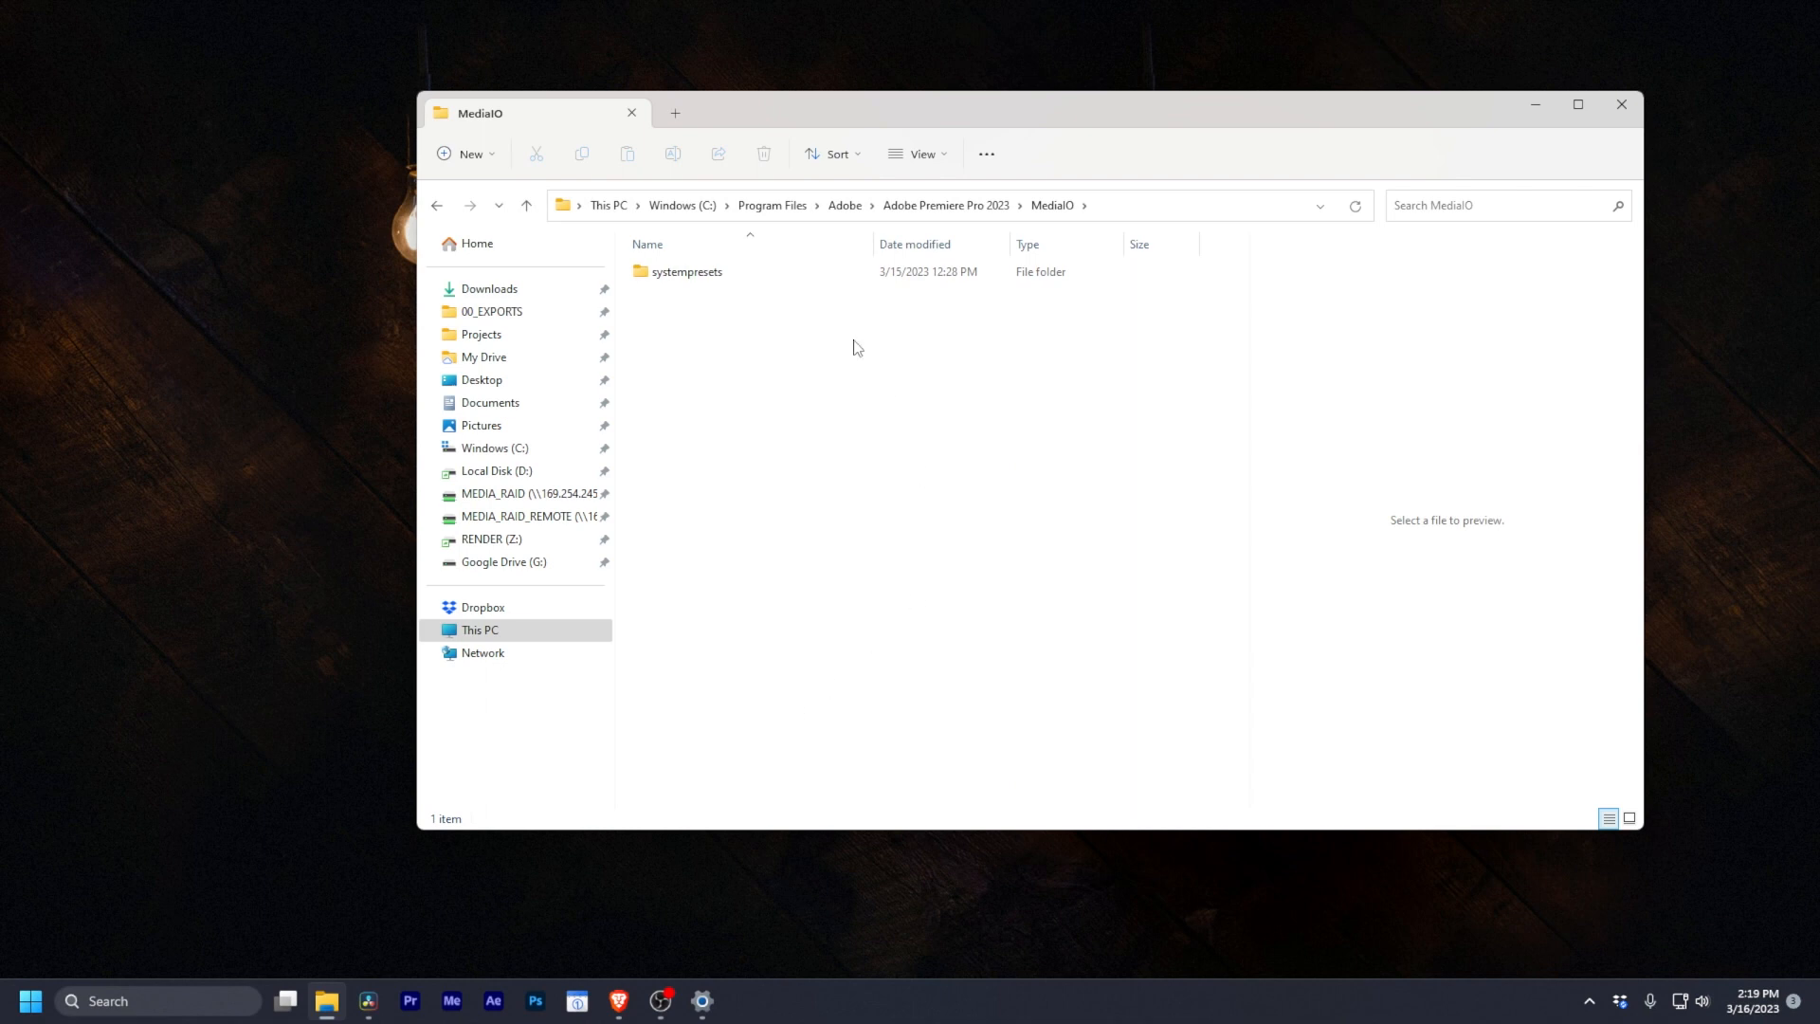
mouse_move(650, 279)
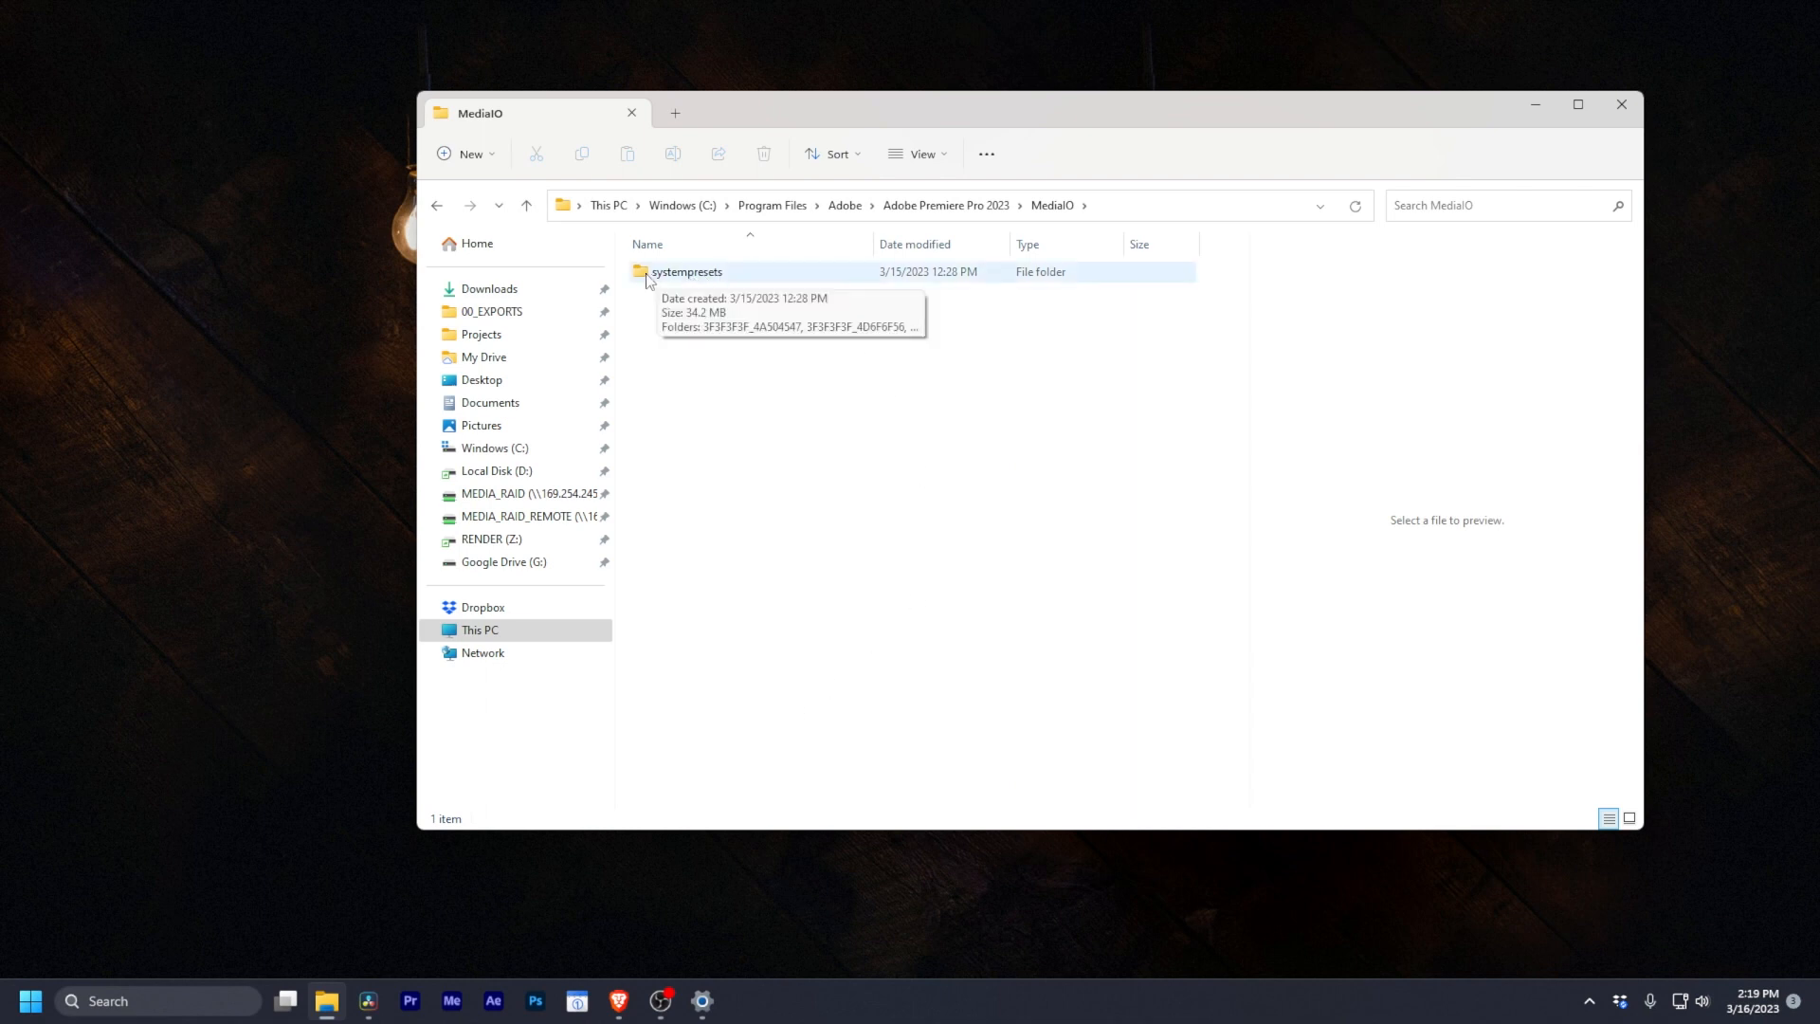
Step: Delete the systempresets folder, granting administrator permission to continue
click(686, 270)
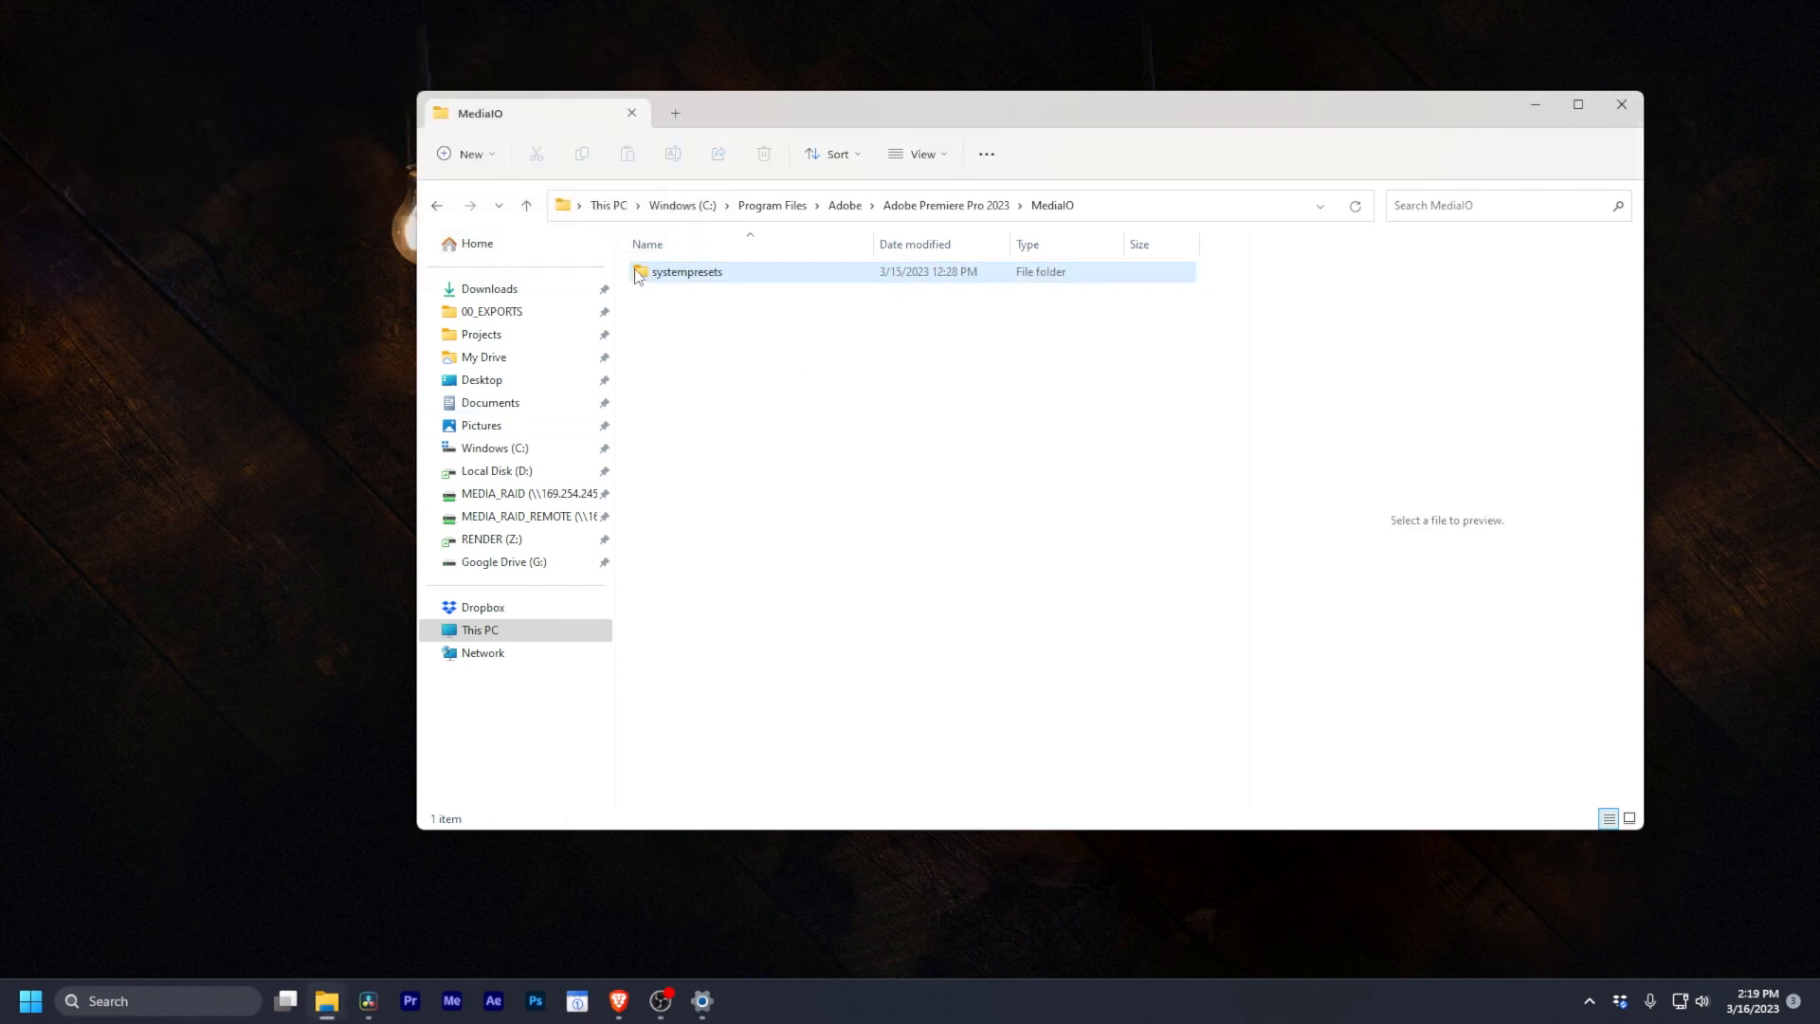
click(764, 154)
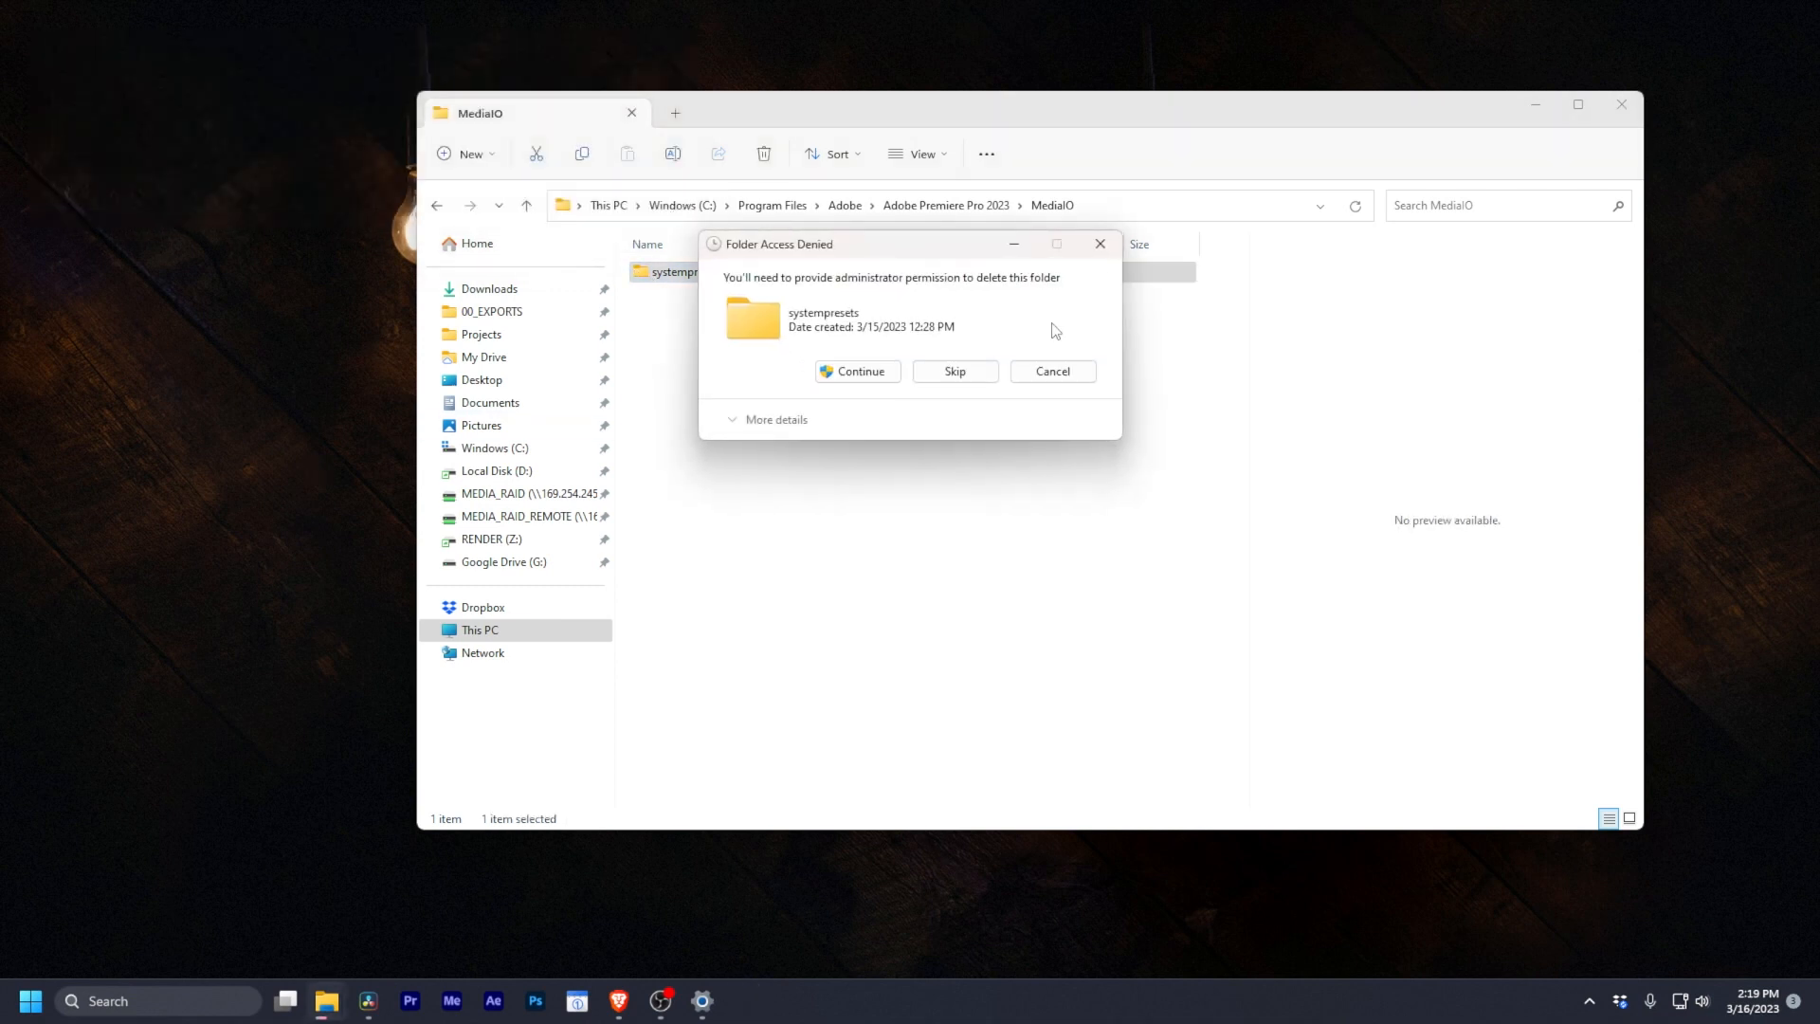
click(857, 370)
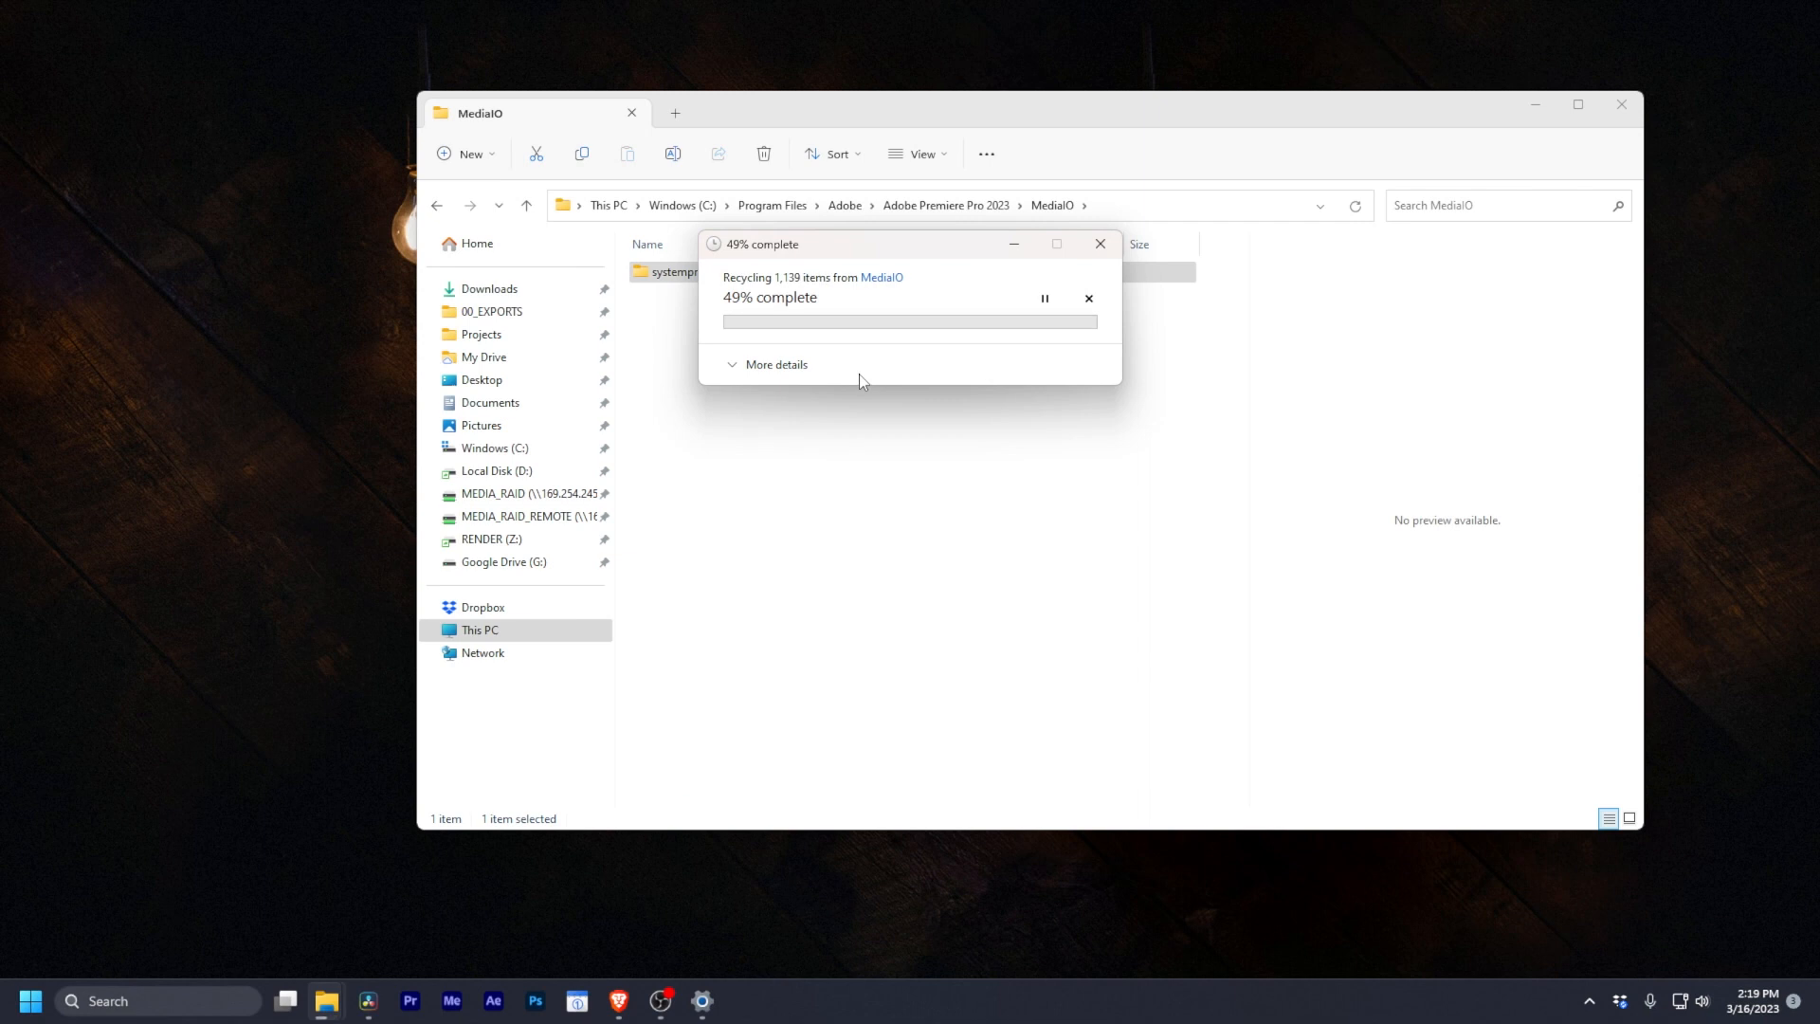